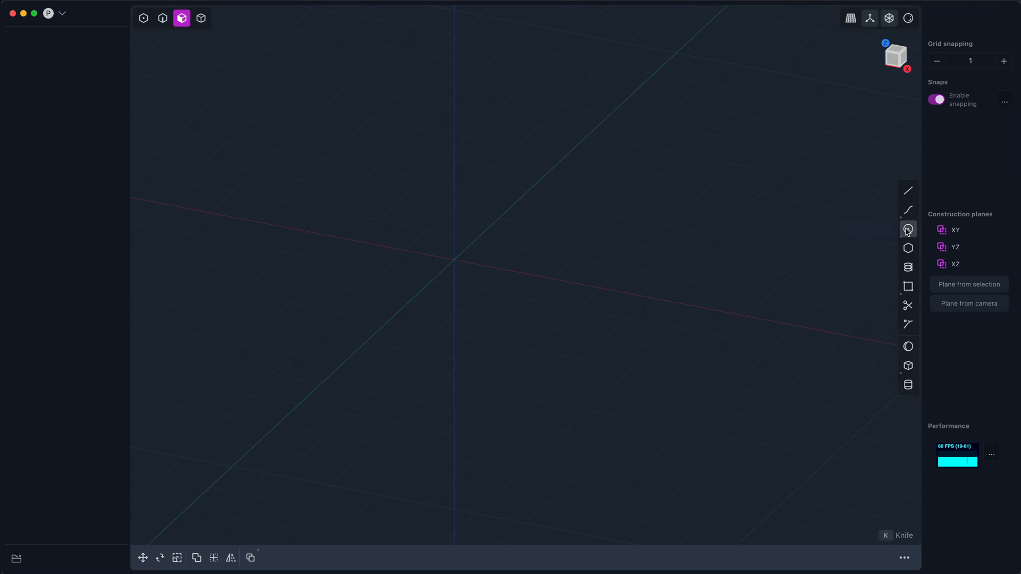
- Pick the Circle tool to draw a circle at the origin
left_click(908, 228)
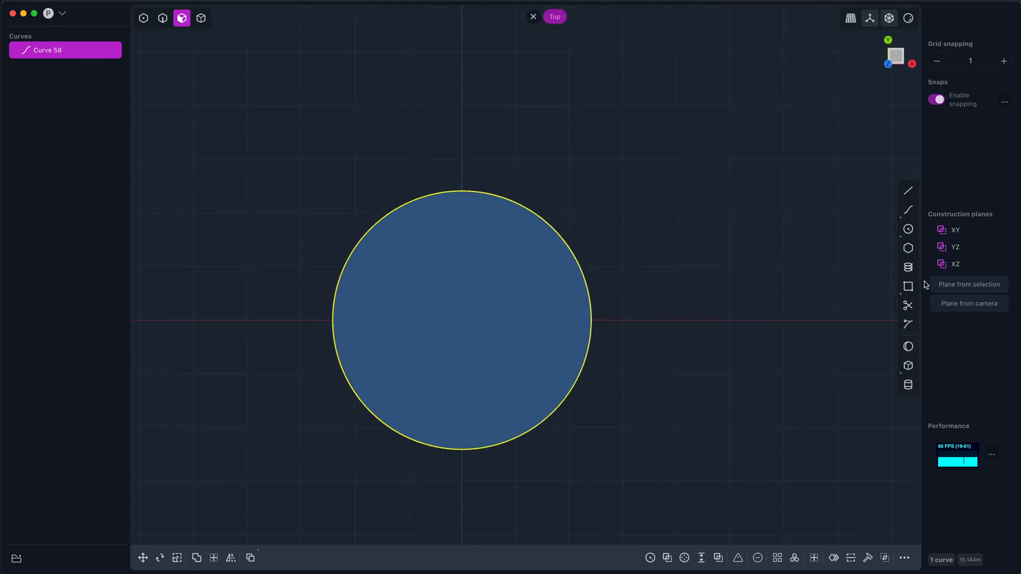
mouse_move(592, 325)
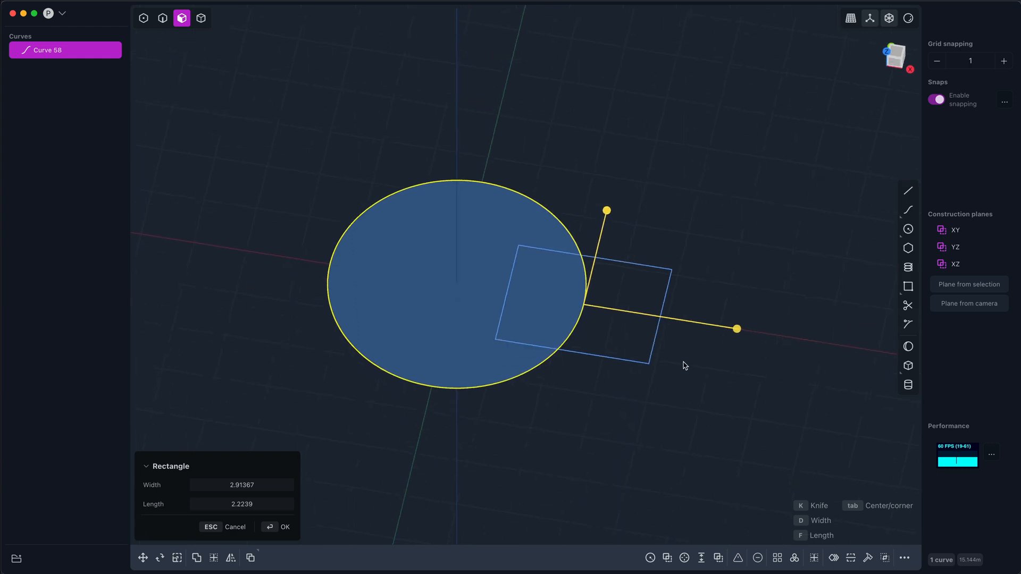
- Finish the overlapping rectangle and preview the circle extruded about two units tall
left_click(285, 528)
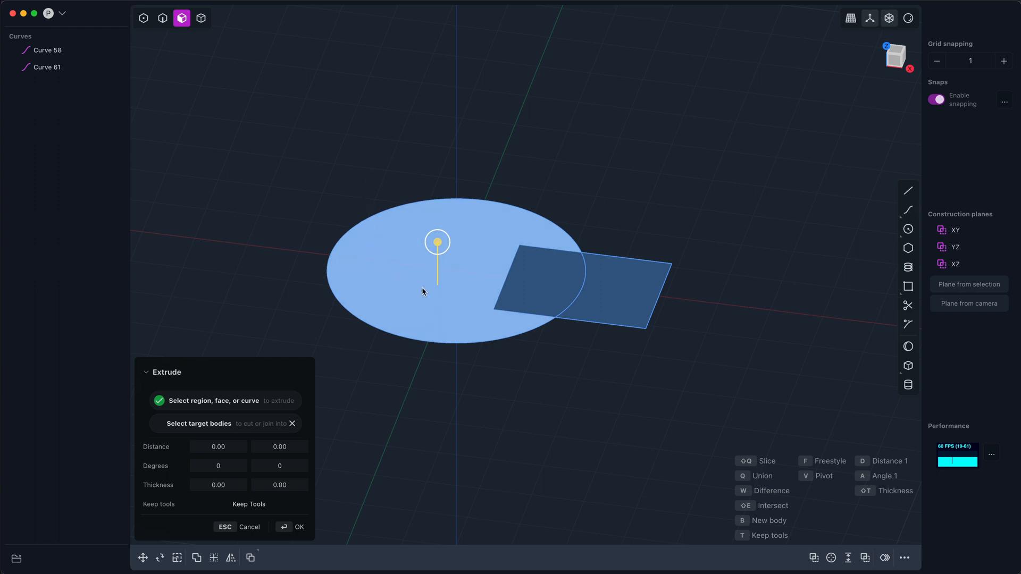
mouse_move(473, 216)
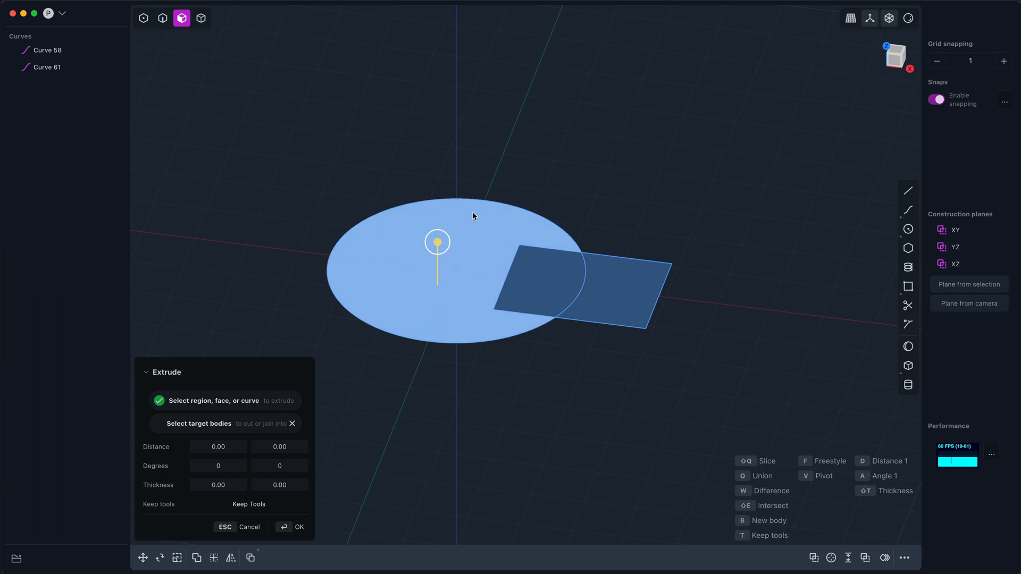
mouse_move(436, 243)
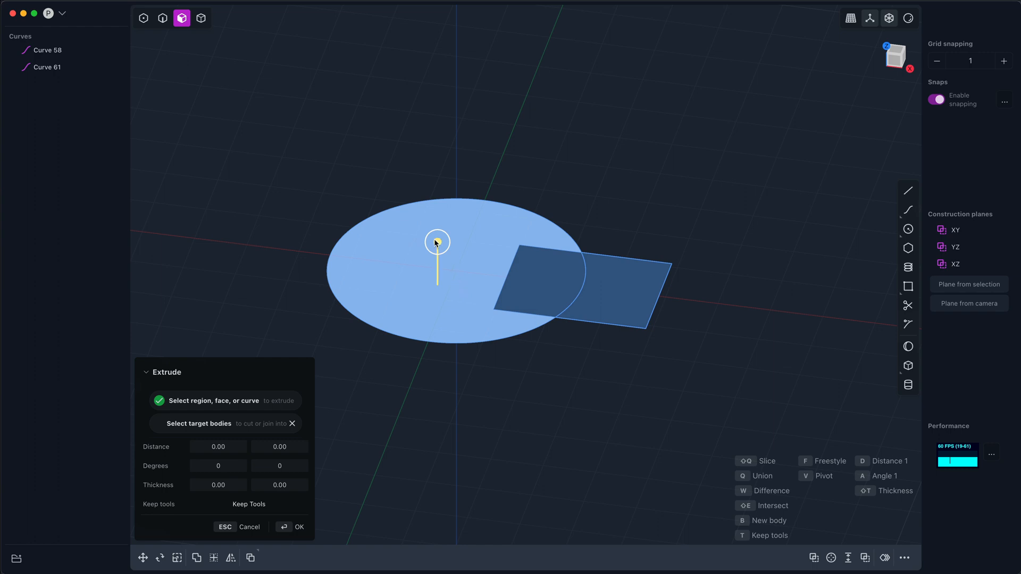
left_click_drag(437, 241, 437, 195)
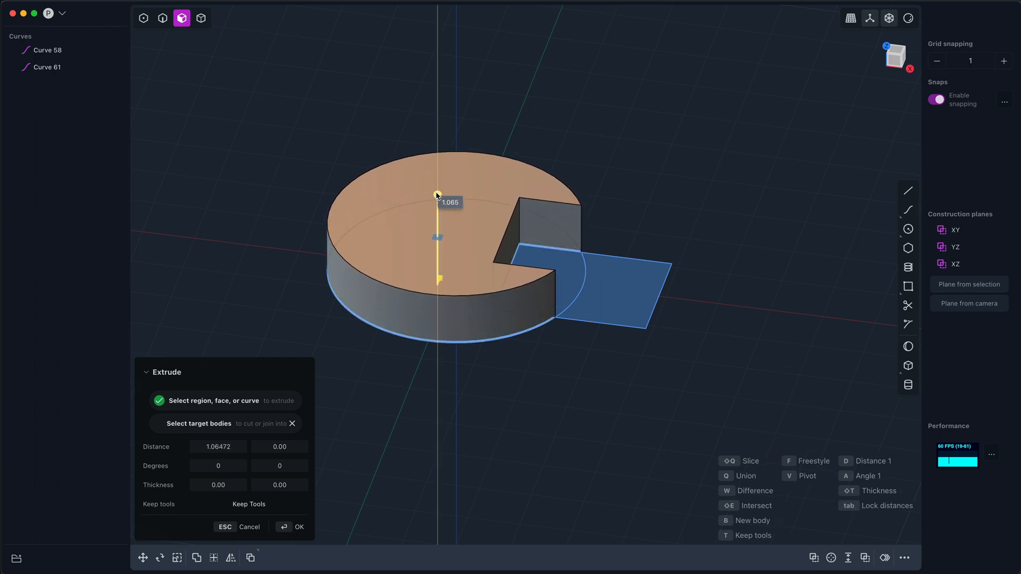
left_click_drag(437, 195, 437, 173)
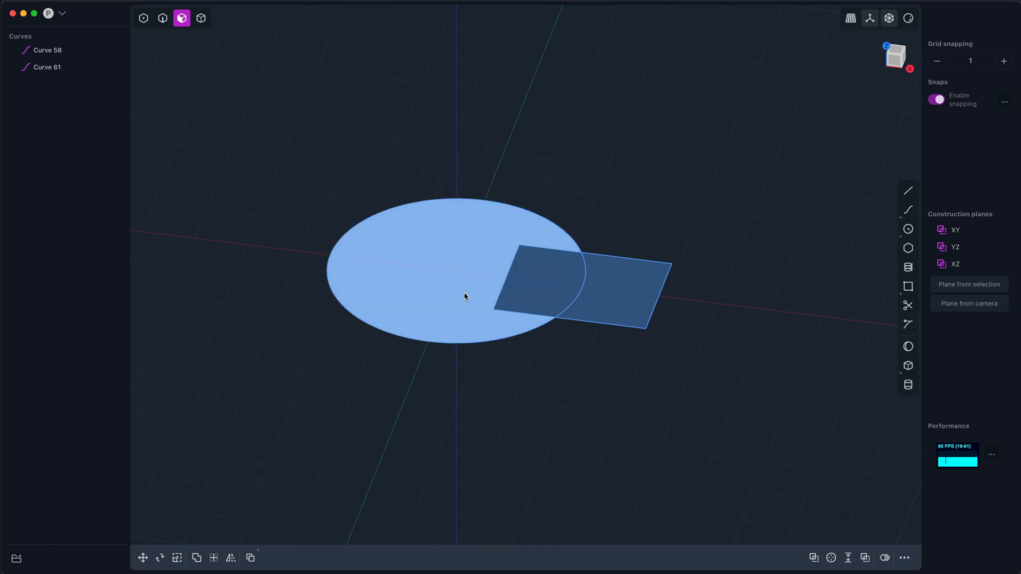
mouse_move(444, 313)
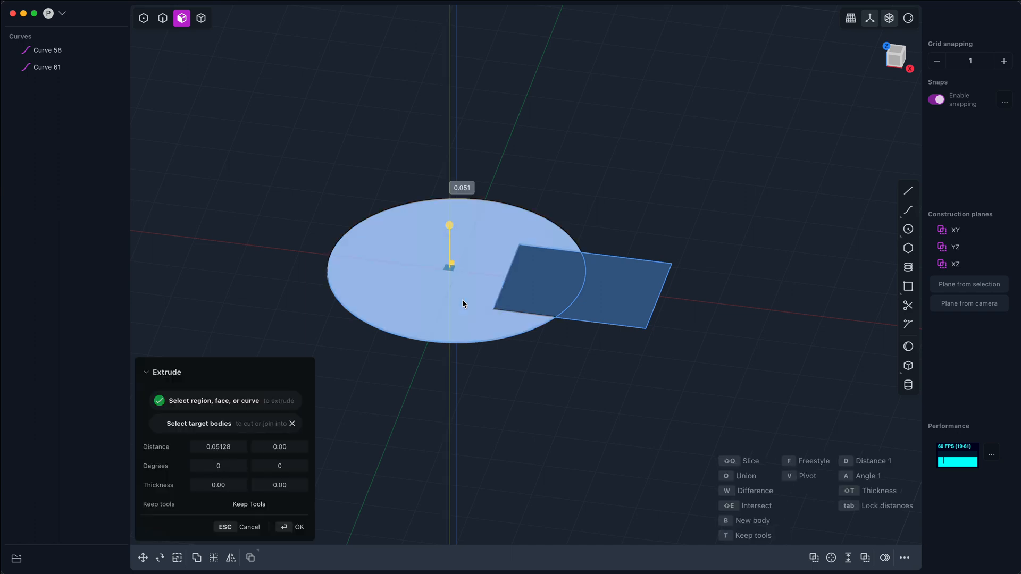
left_click_drag(450, 225, 449, 162)
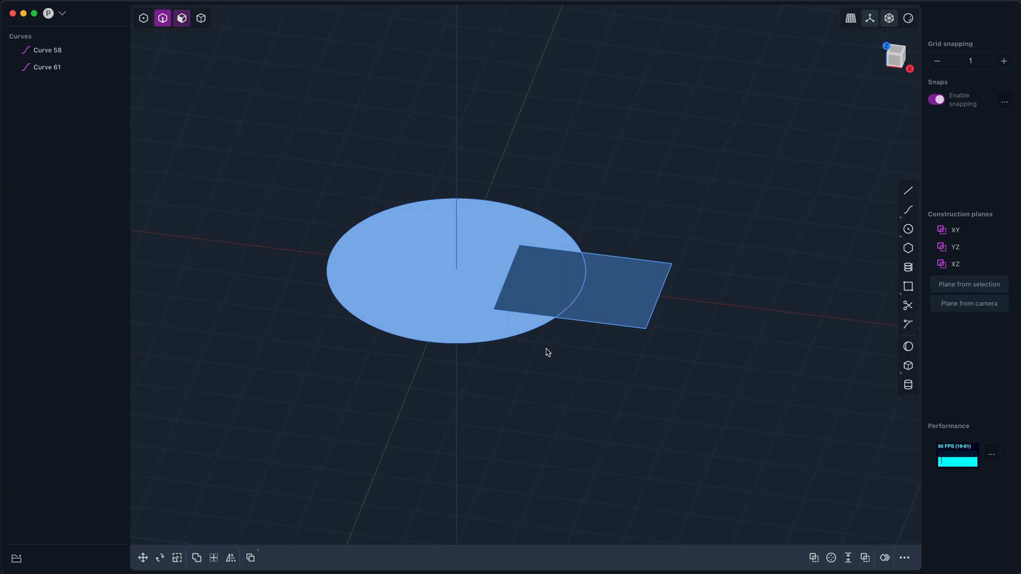
left_click(46, 52)
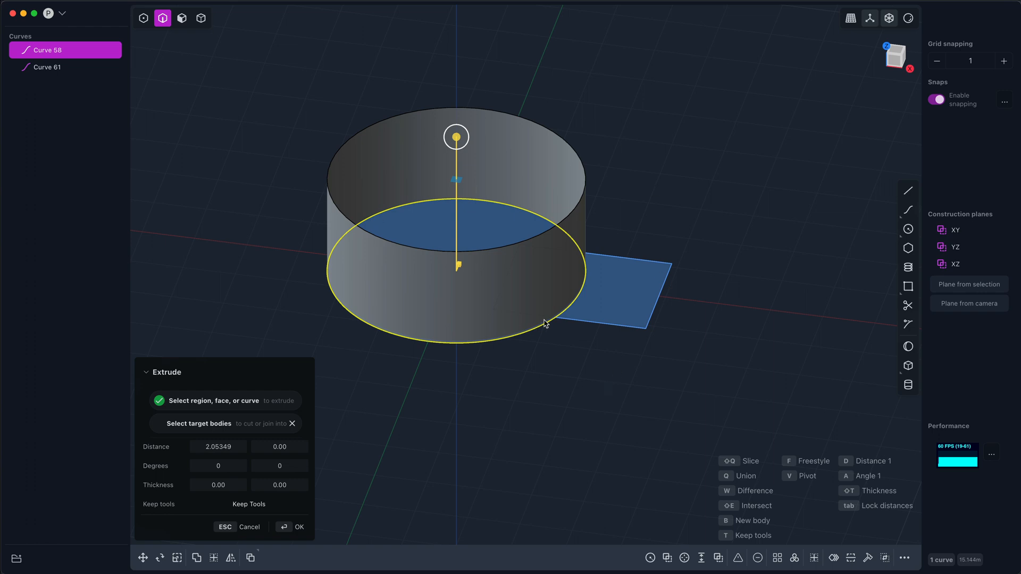
mouse_move(568, 295)
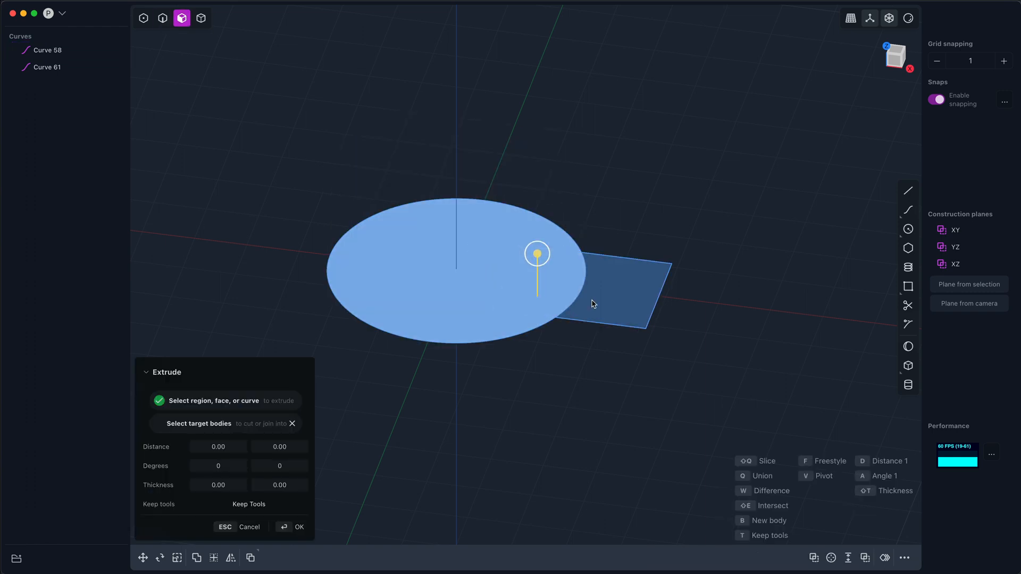
- Extrude the circle and rectangle regions together into a keyhole block about 1.7 tall
left_click_drag(536, 253, 591, 258)
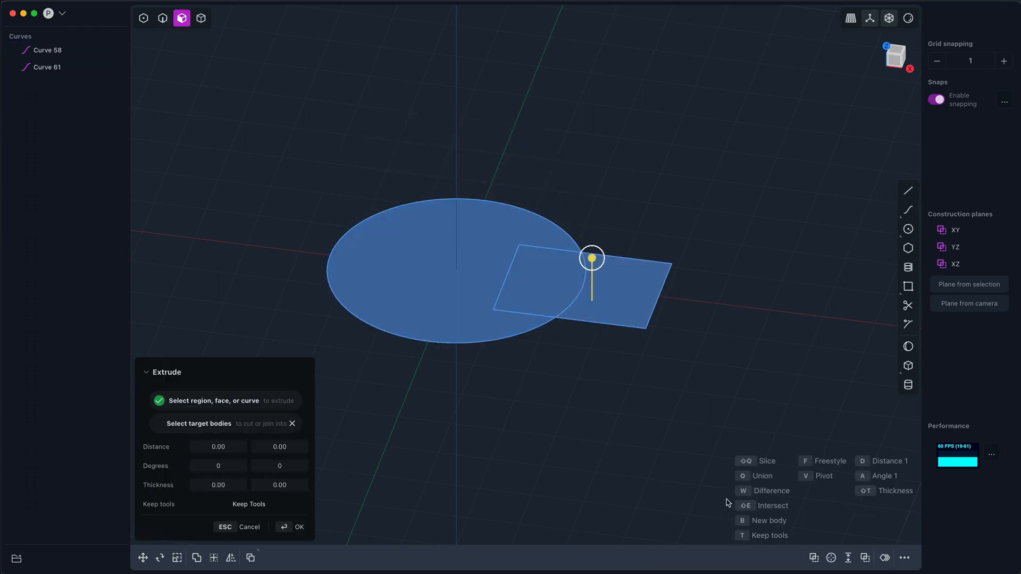
mouse_move(813, 557)
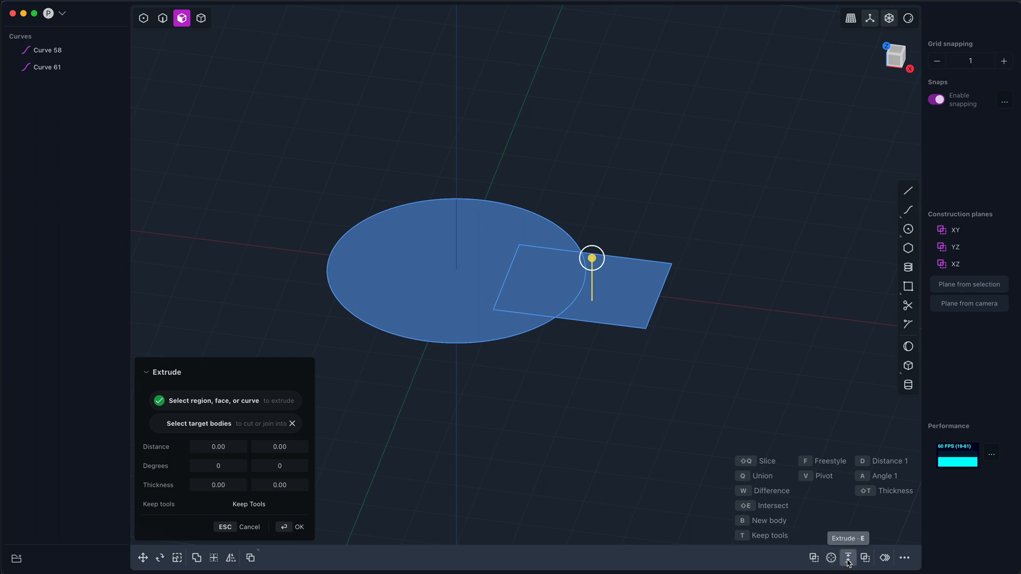
mouse_move(782, 469)
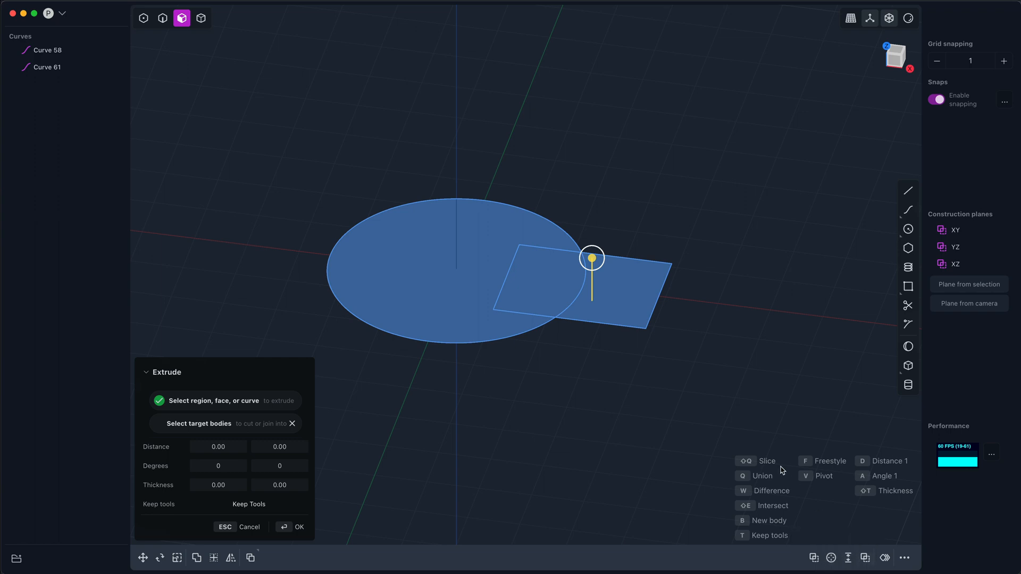
left_click_drag(592, 256, 592, 203)
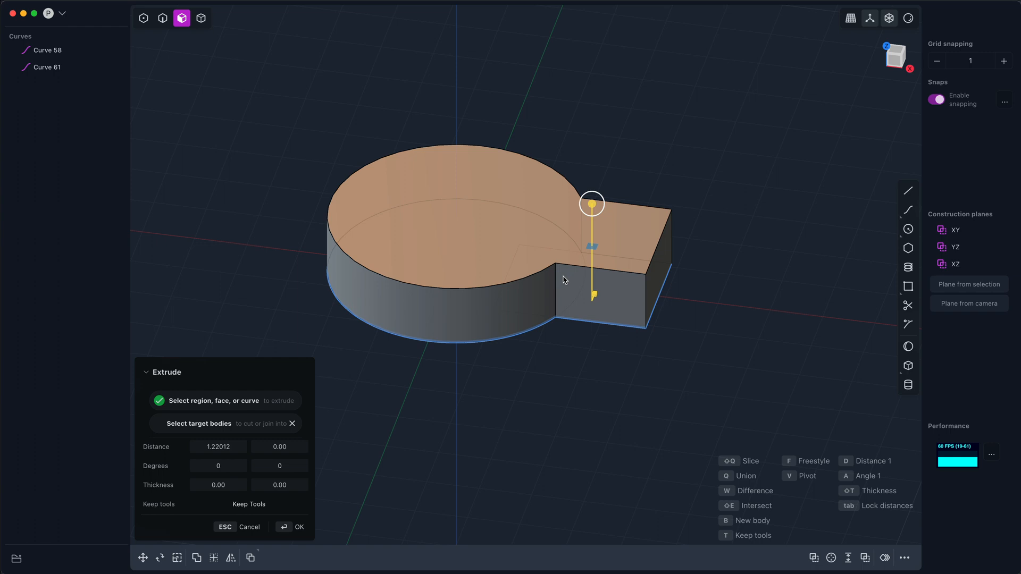
mouse_move(619, 292)
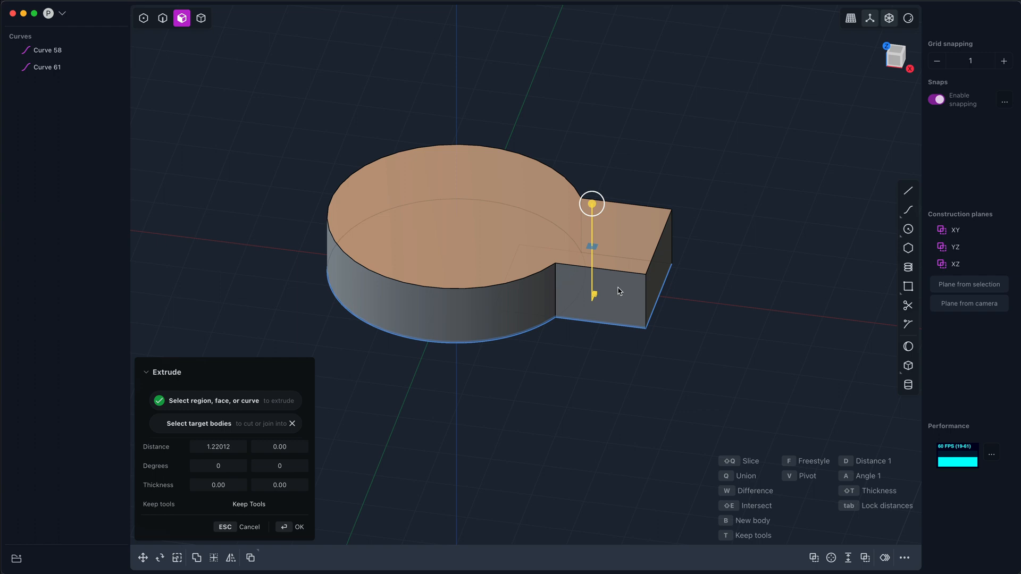
mouse_move(620, 295)
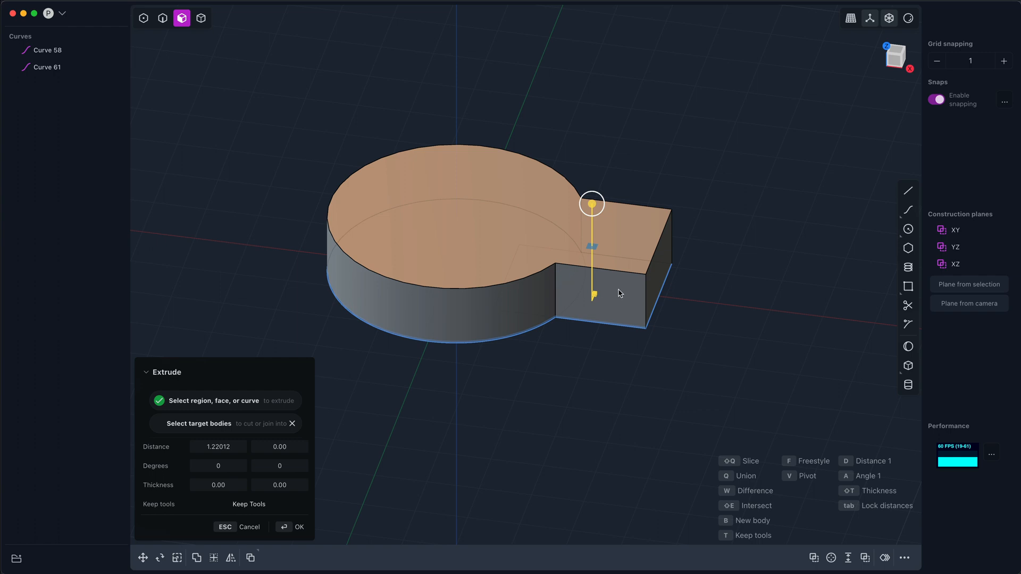
left_click_drag(591, 204, 591, 182)
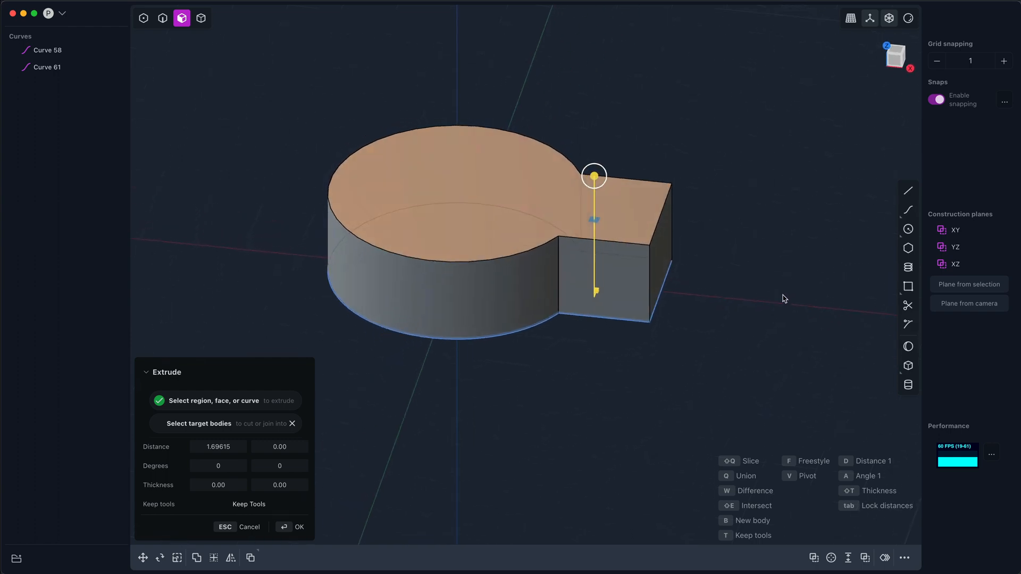
mouse_move(779, 285)
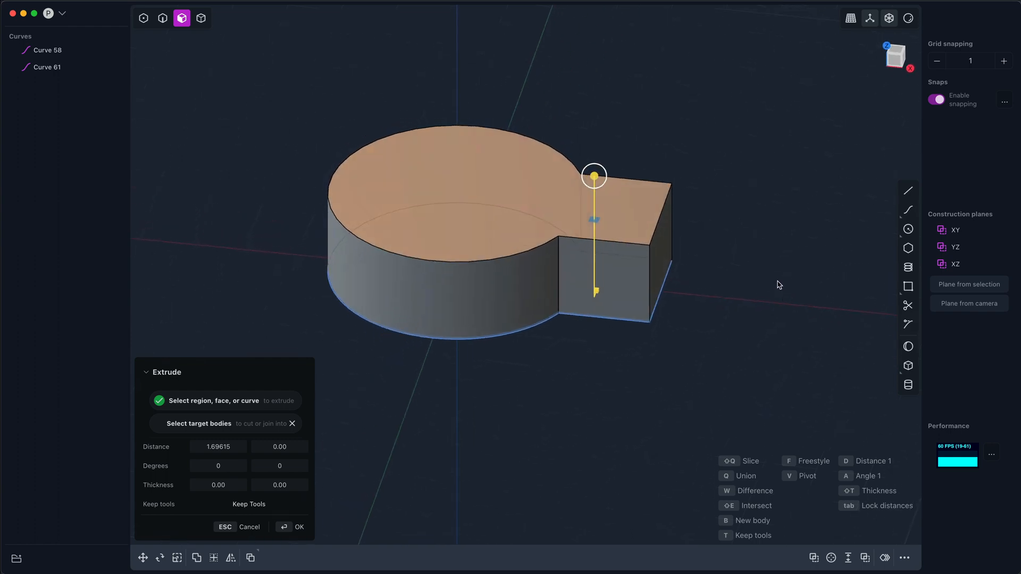
- Taper the keyhole extrusion's walls with a 15-degree draft angle
left_click_drag(593, 176, 595, 166)
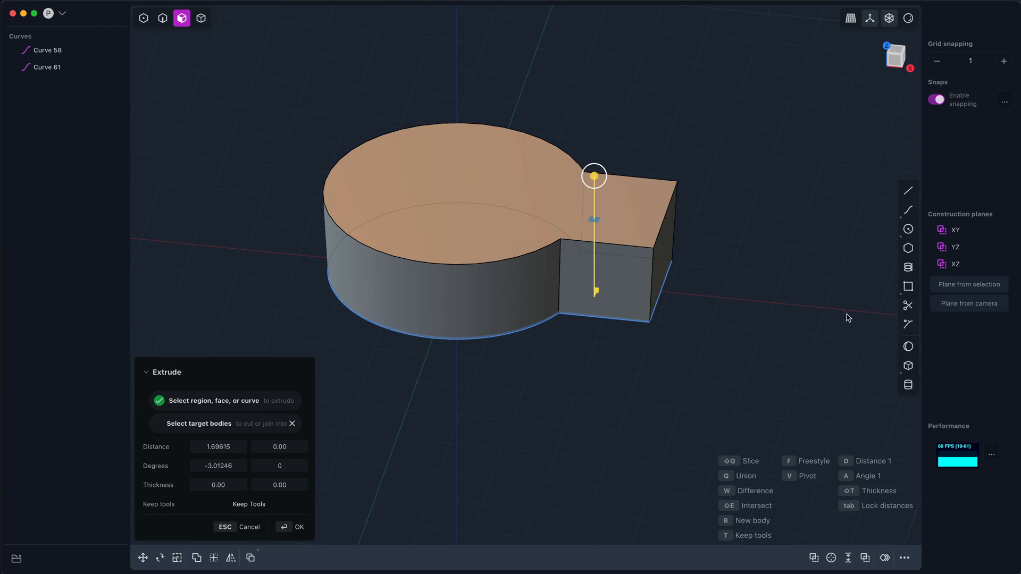
left_click_drag(594, 176, 836, 236)
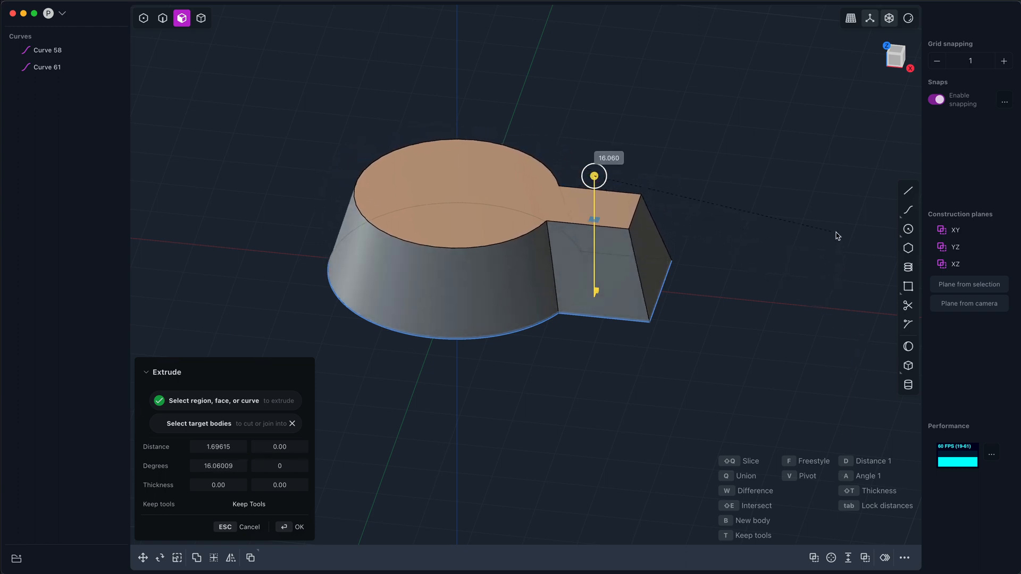
left_click_drag(594, 175, 594, 177)
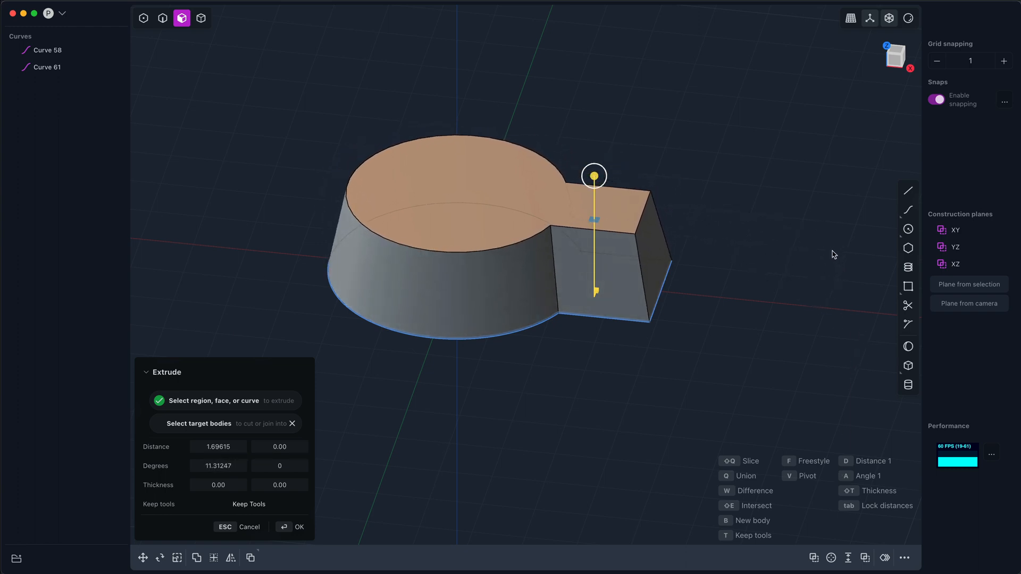
left_click_drag(593, 176, 830, 244)
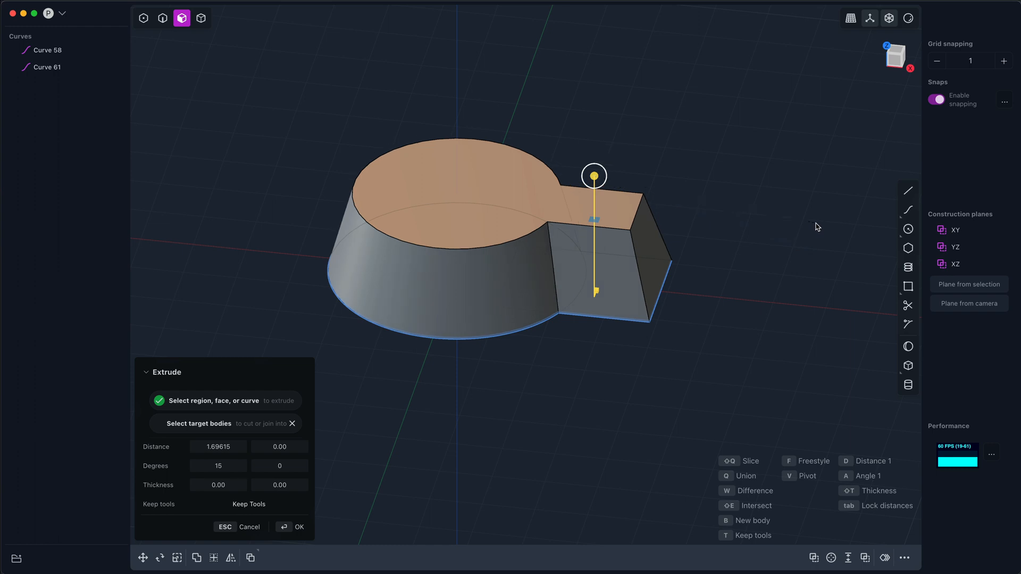
- Hollow the drafted keyhole extrusion with walls about 0.47 thick
left_click_drag(818, 227, 533, 317)
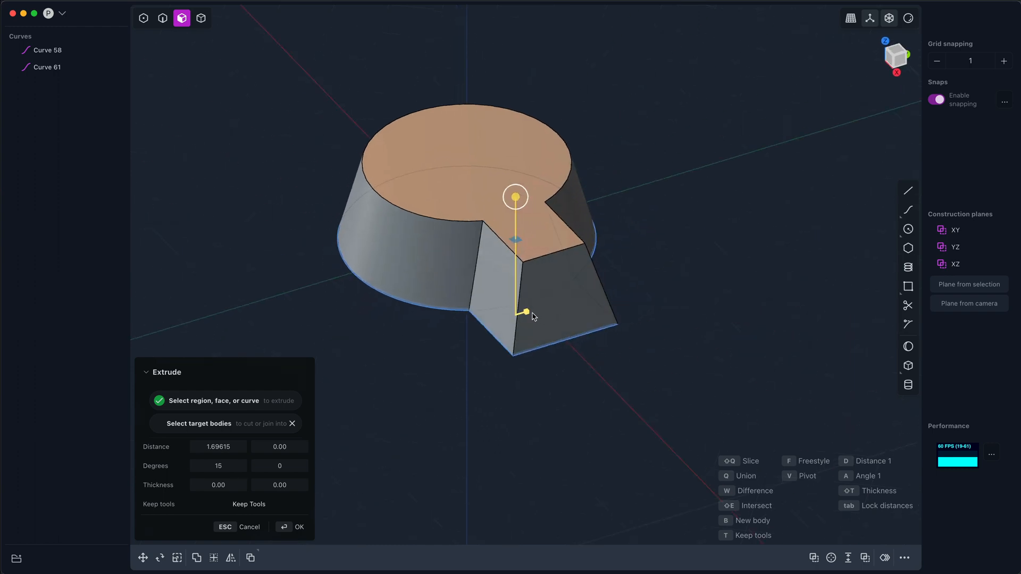
left_click_drag(515, 313, 537, 307)
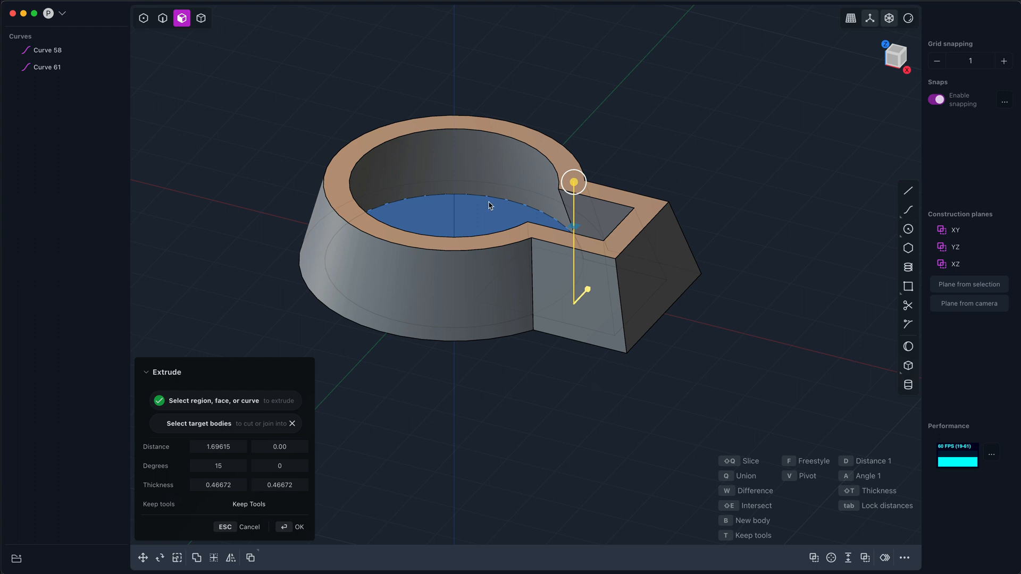
mouse_move(522, 240)
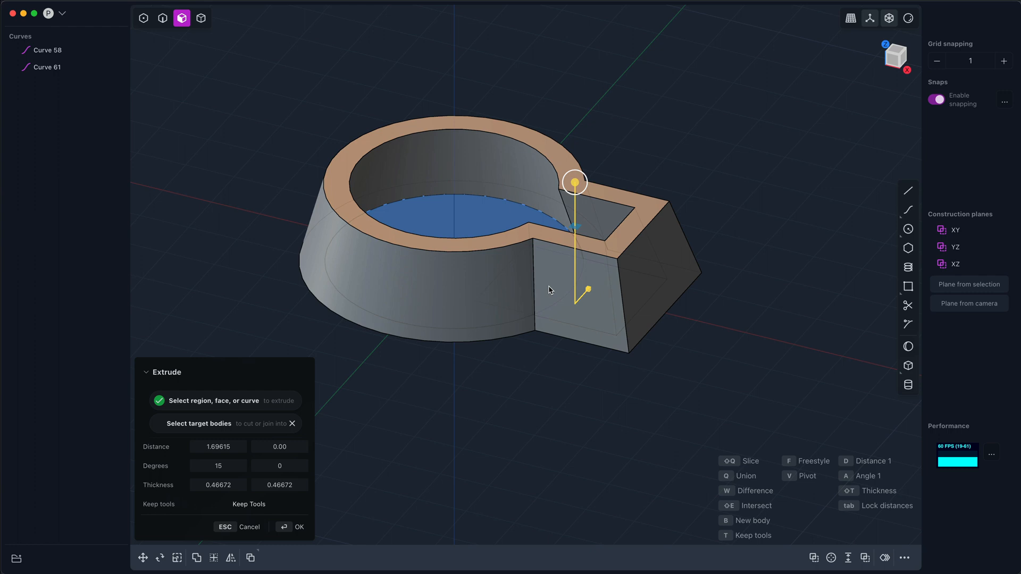
mouse_move(772, 178)
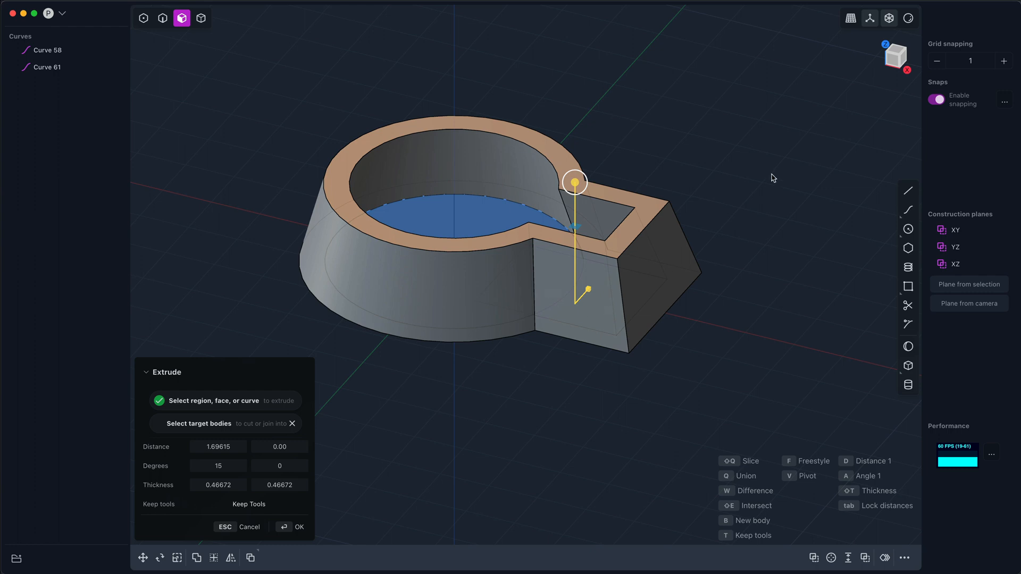
mouse_move(901, 49)
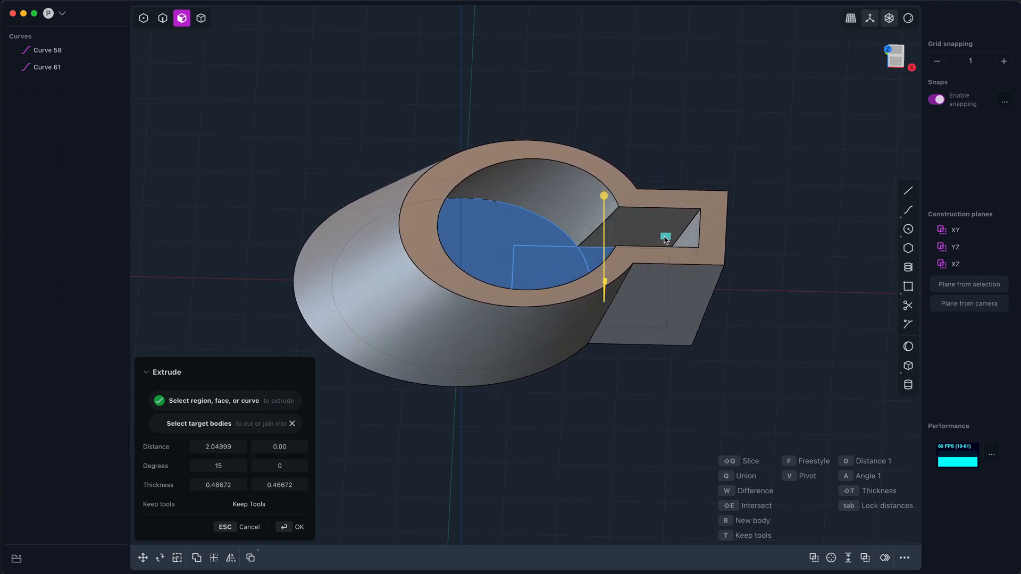
- Raise the hollow drafted frame to about 2.23 tall, inspecting it from above and below
left_click_drag(602, 197, 602, 196)
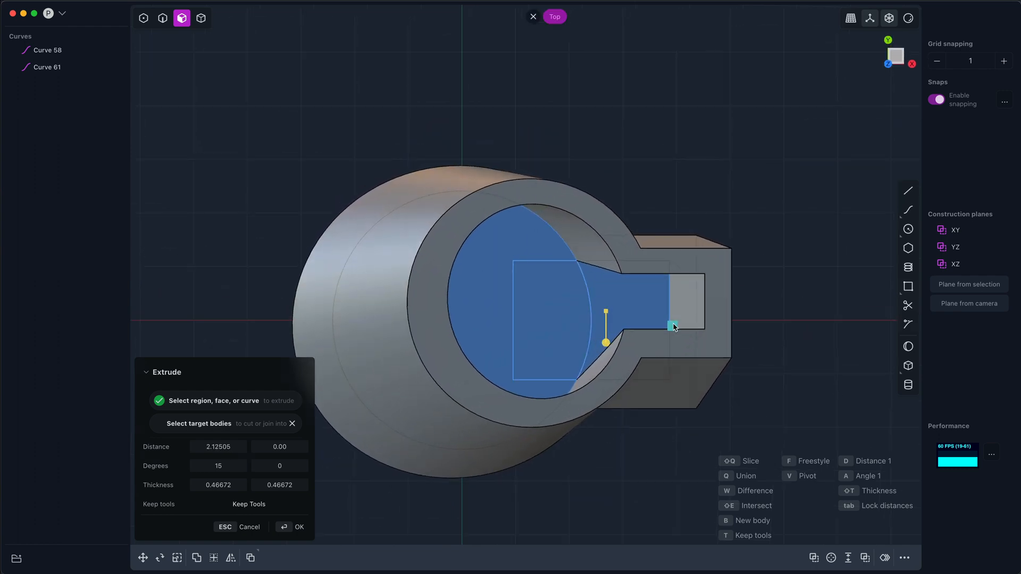
left_click_drag(673, 327, 681, 324)
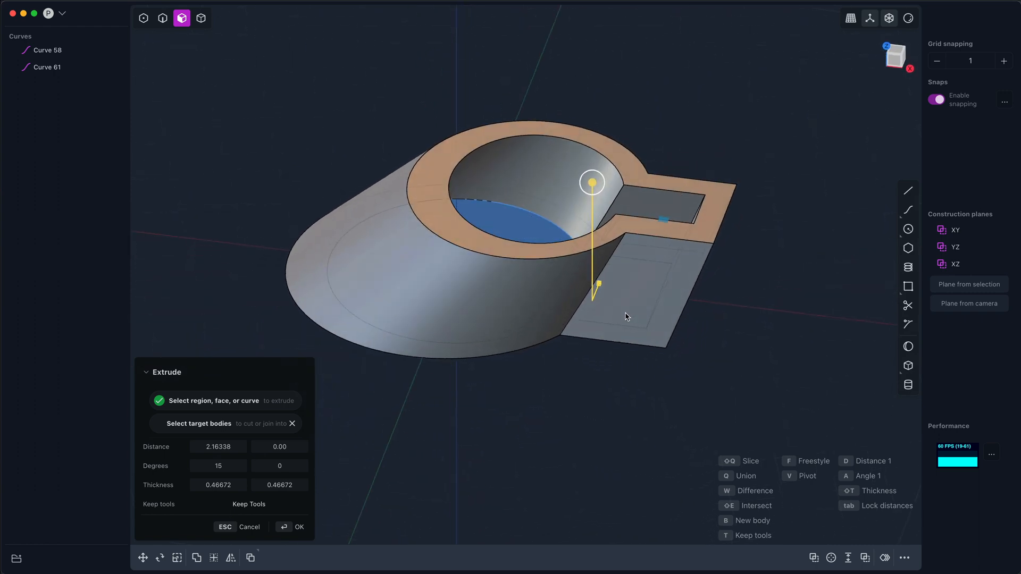
left_click_drag(625, 316, 641, 352)
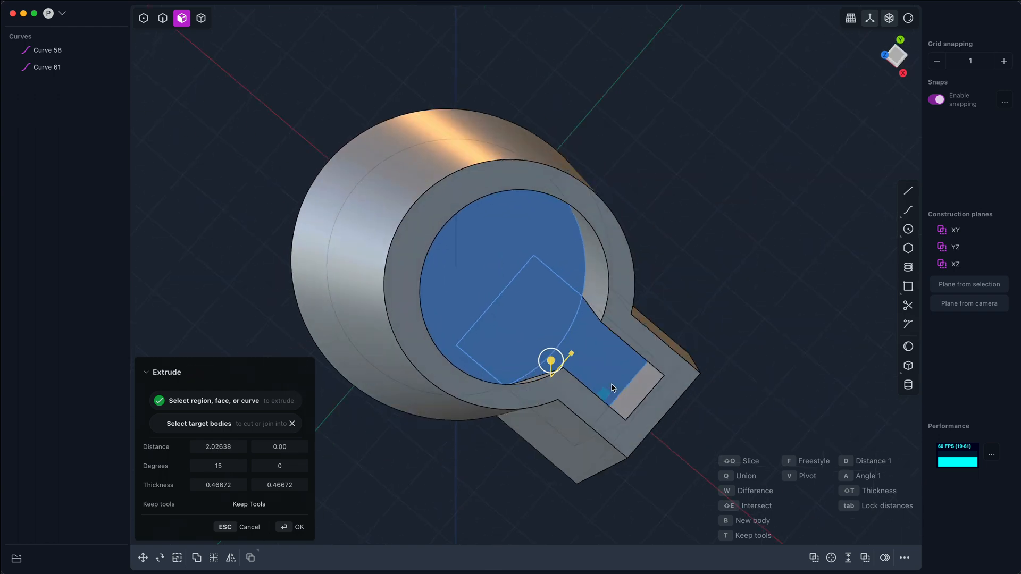
left_click_drag(612, 389, 604, 310)
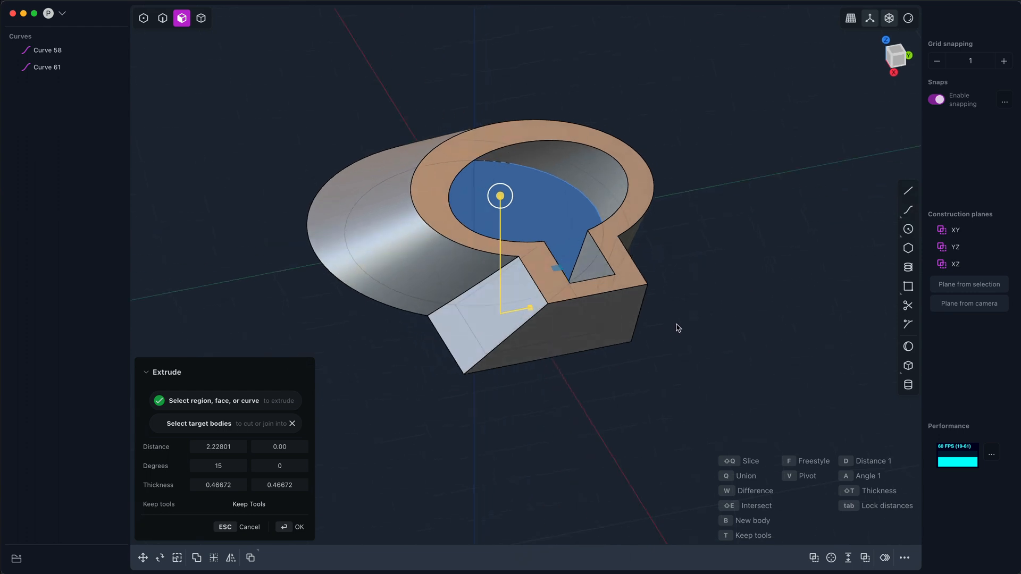
- Commit the hollow drafted frame, then preview an undrafted 1.72-tall rectangle box
left_click(299, 527)
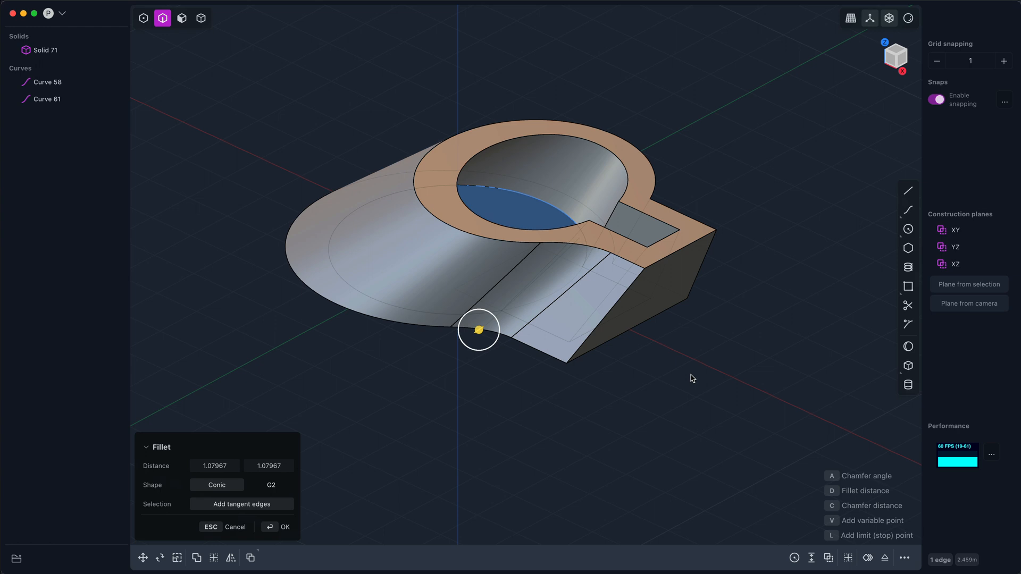
left_click(285, 527)
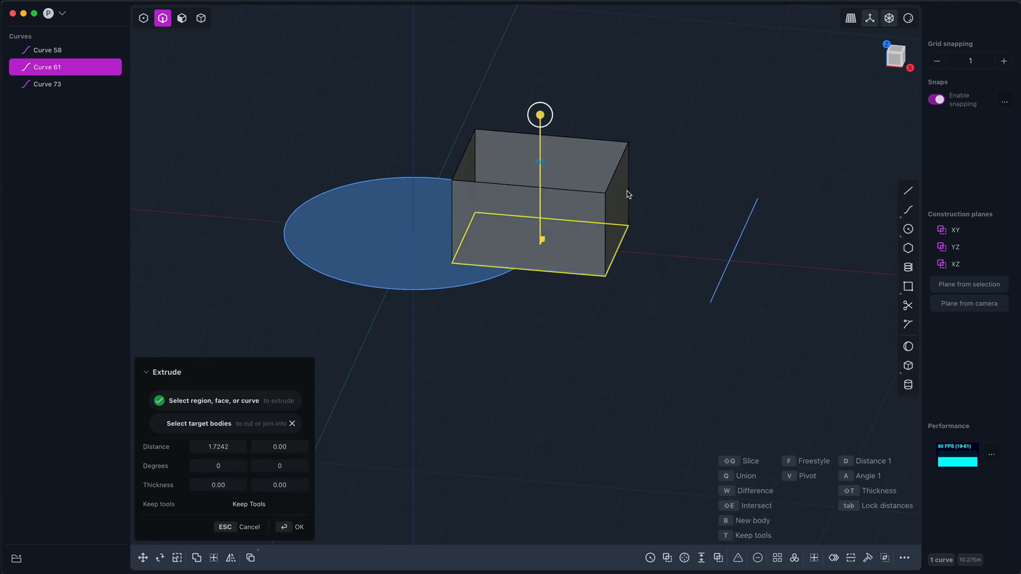
mouse_move(439, 248)
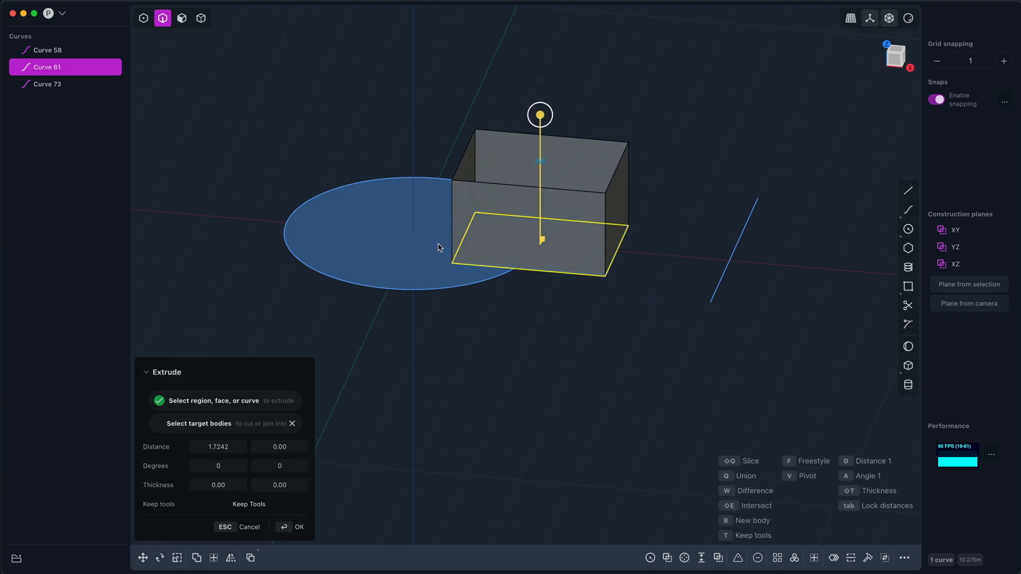
mouse_move(478, 232)
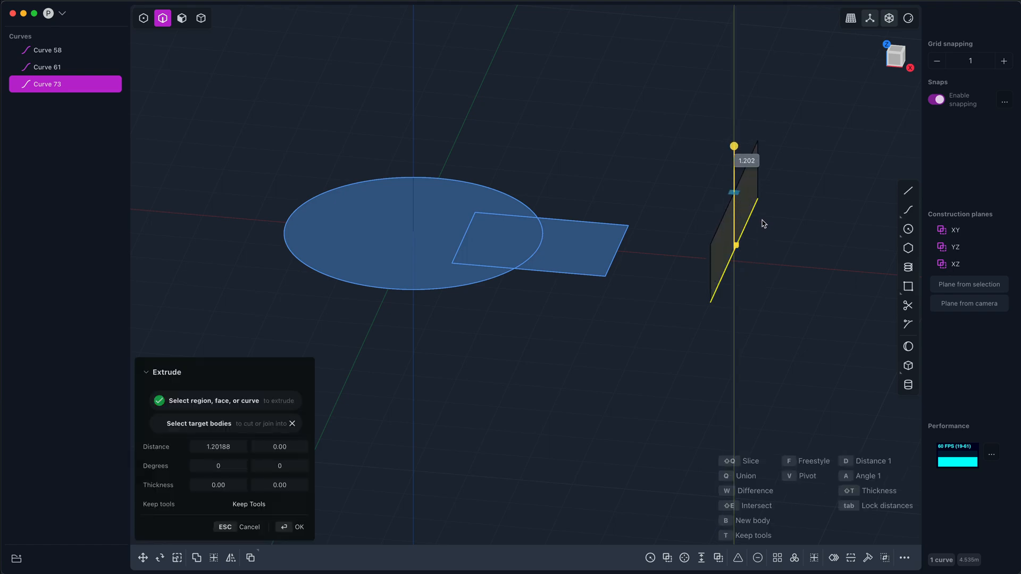
- Extrude the straight line into a vertical sheet about 1.63 tall, viewed in perspective
left_click_drag(735, 145, 734, 125)
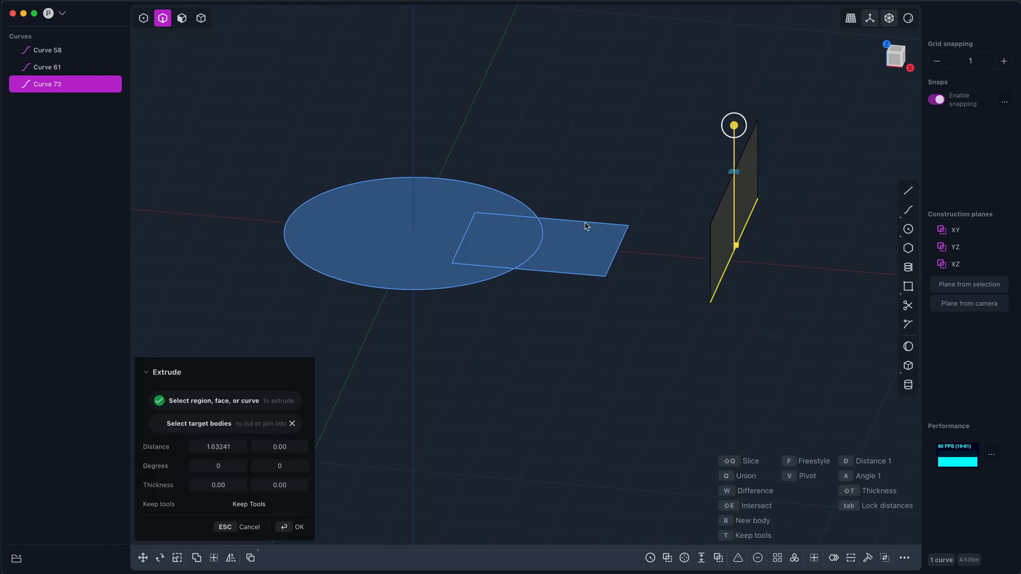
mouse_move(649, 210)
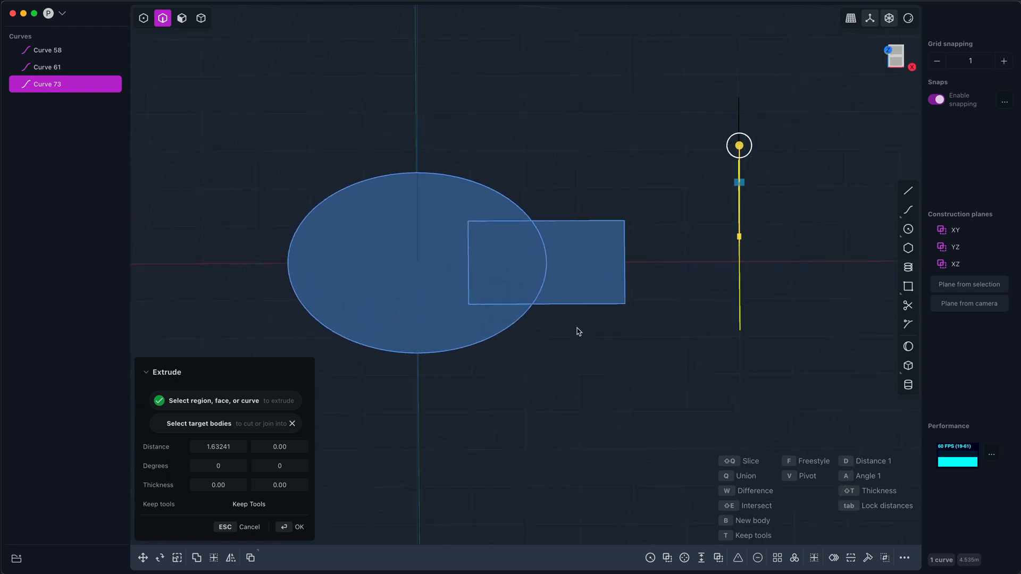
left_click_drag(577, 332, 697, 344)
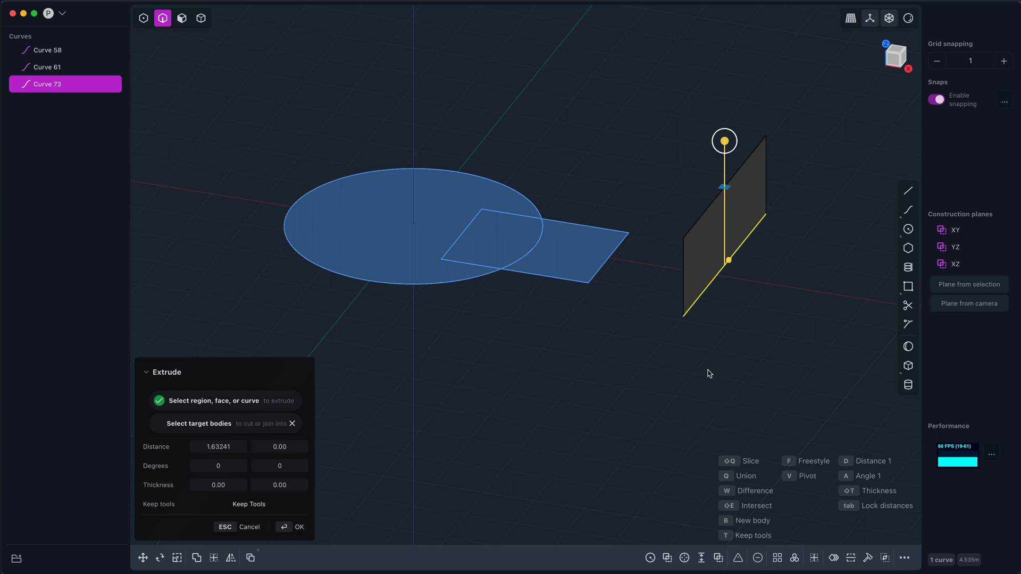
mouse_move(684, 322)
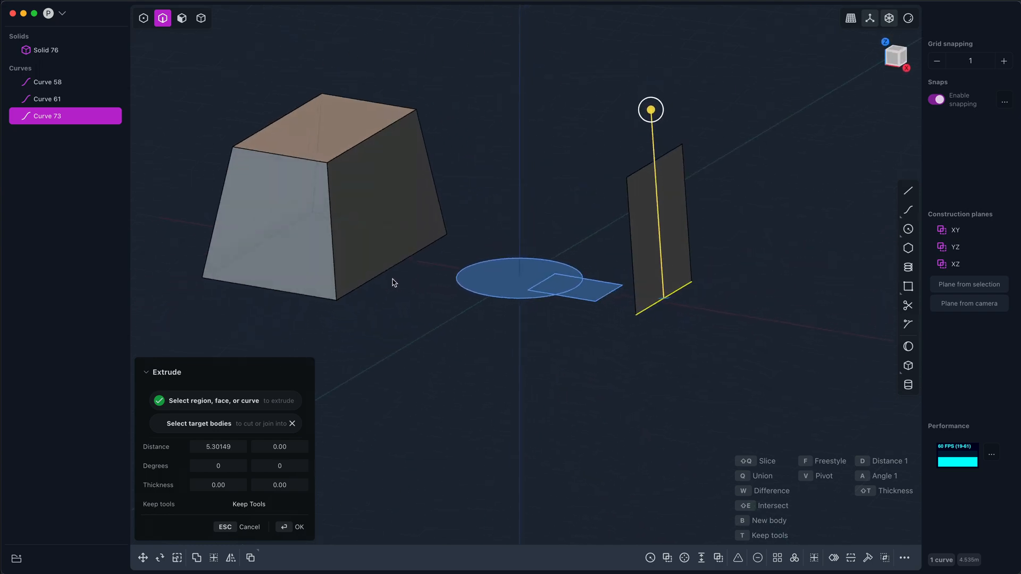
- Commit the sheet and extrude the drafted block's side face outward about 2.23 units
left_click(299, 527)
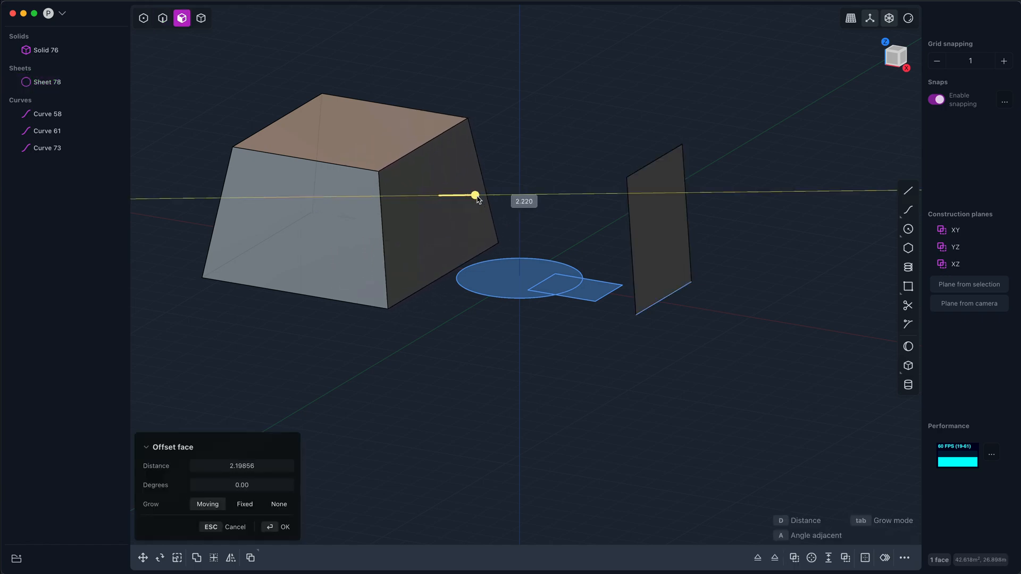
left_click_drag(476, 195, 427, 195)
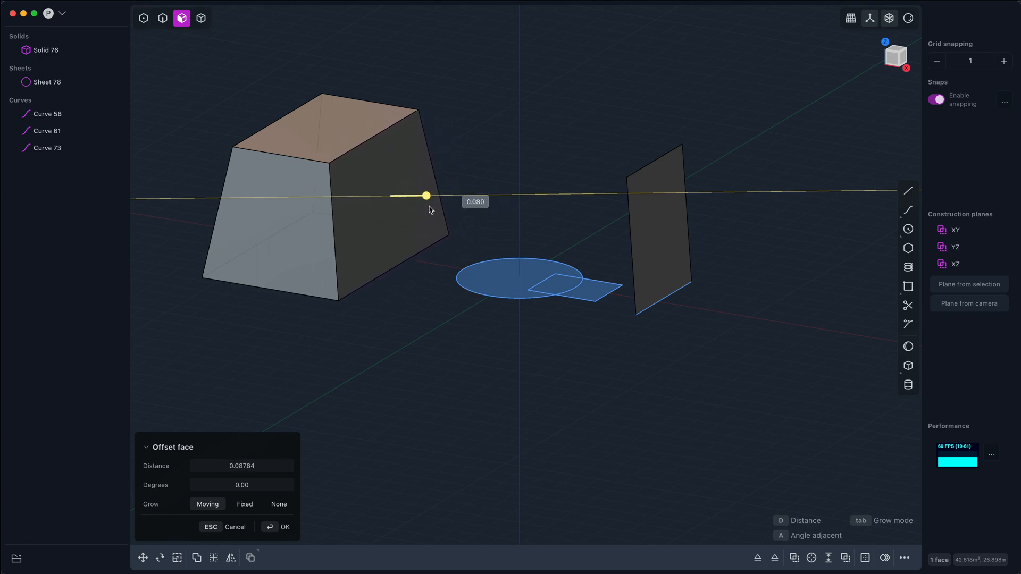
left_click_drag(427, 195, 385, 203)
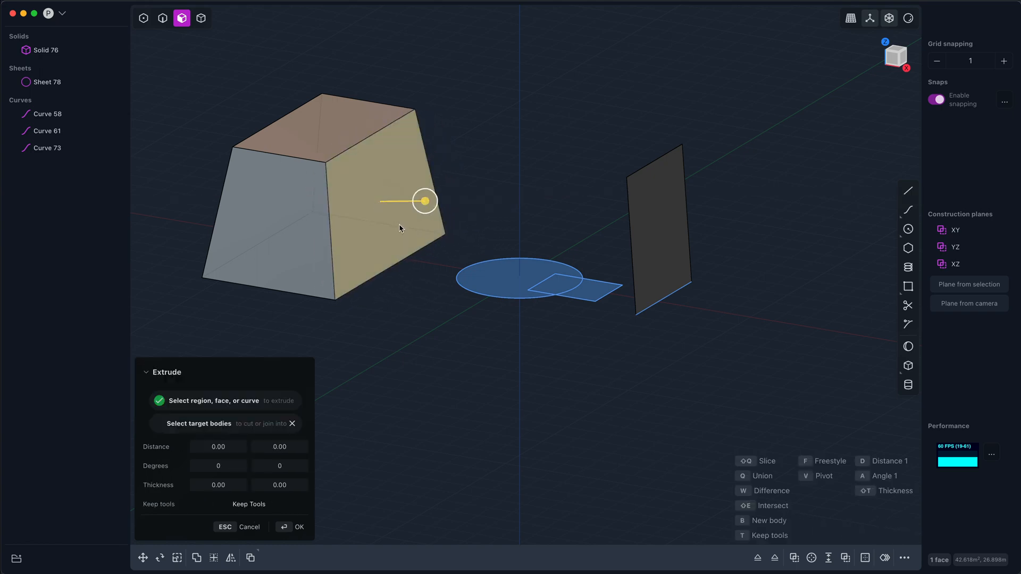
left_click_drag(424, 201, 466, 201)
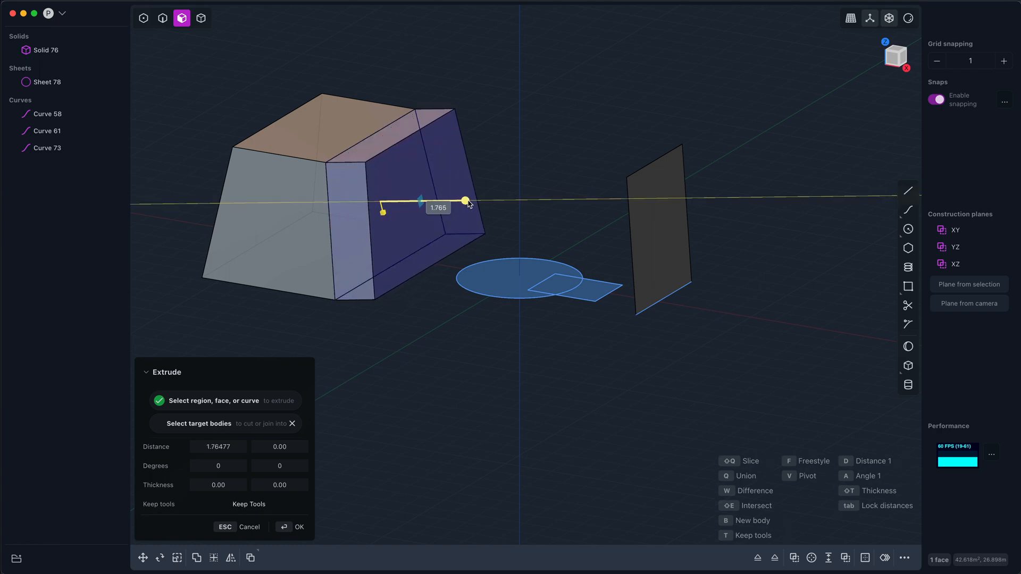
left_click_drag(467, 201, 488, 207)
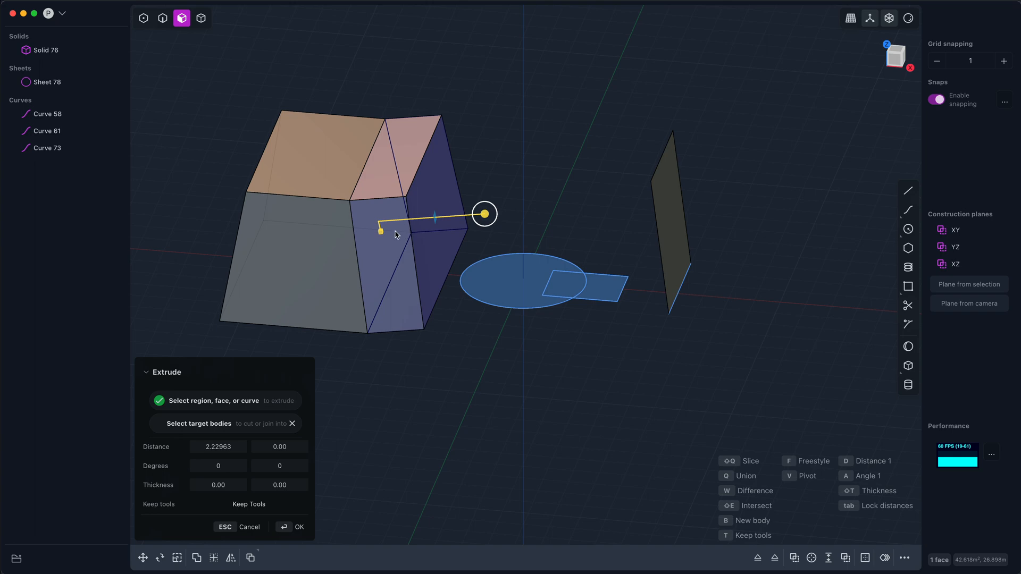
mouse_move(468, 215)
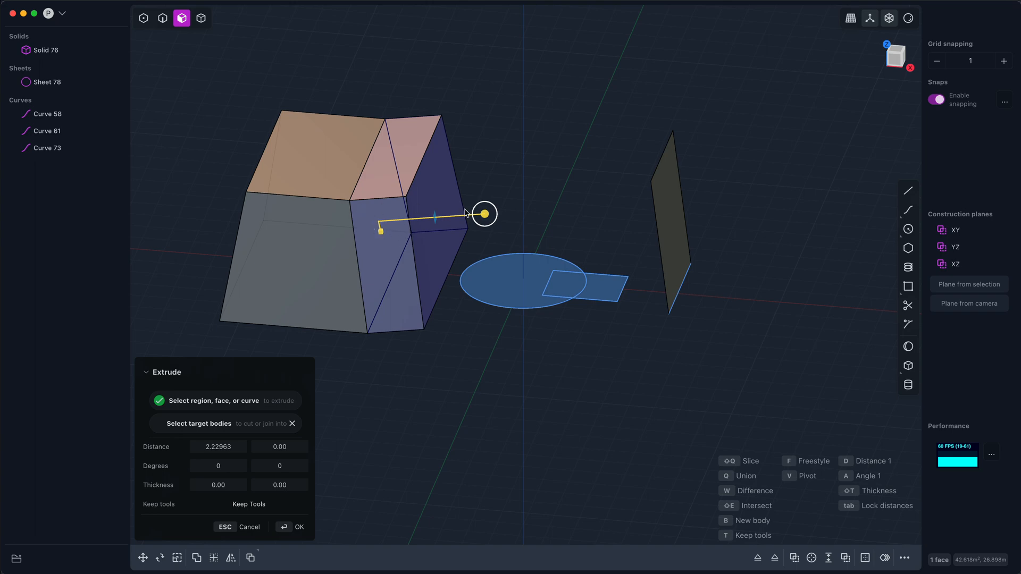
mouse_move(396, 200)
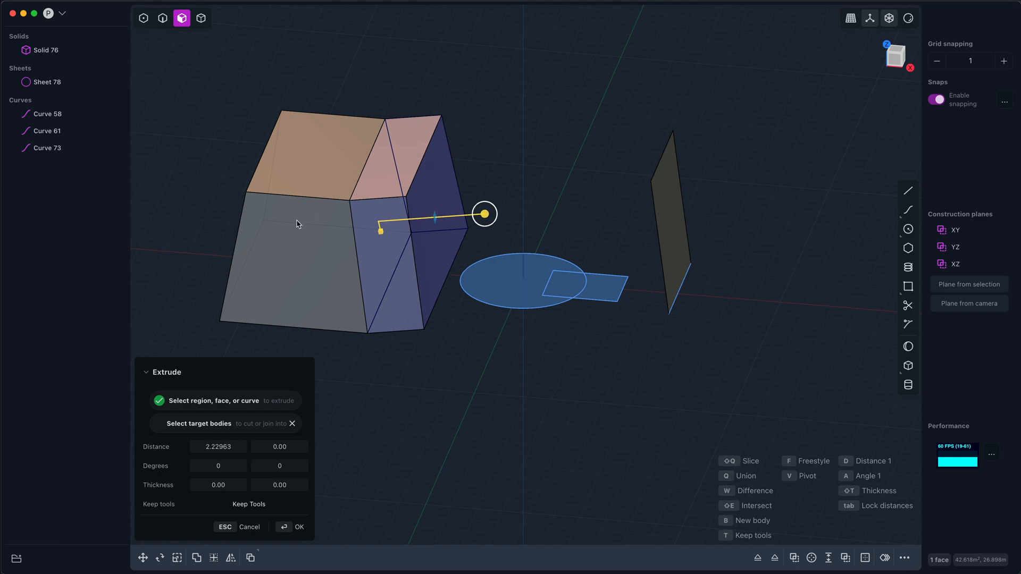
mouse_move(487, 252)
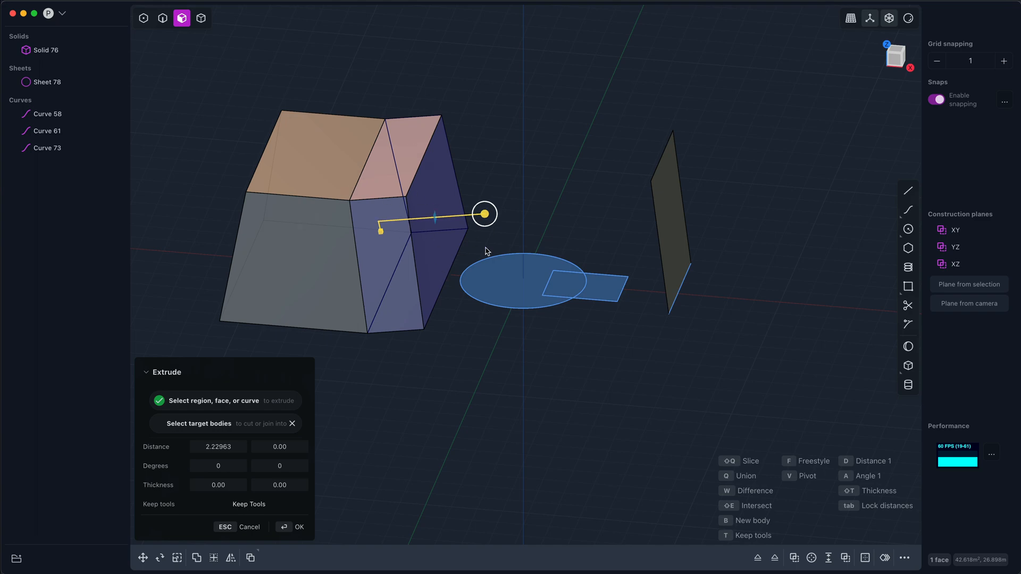
- Make the side-face extrusion a separate hollow body with 0.64-thick walls
left_click_drag(485, 214, 415, 218)
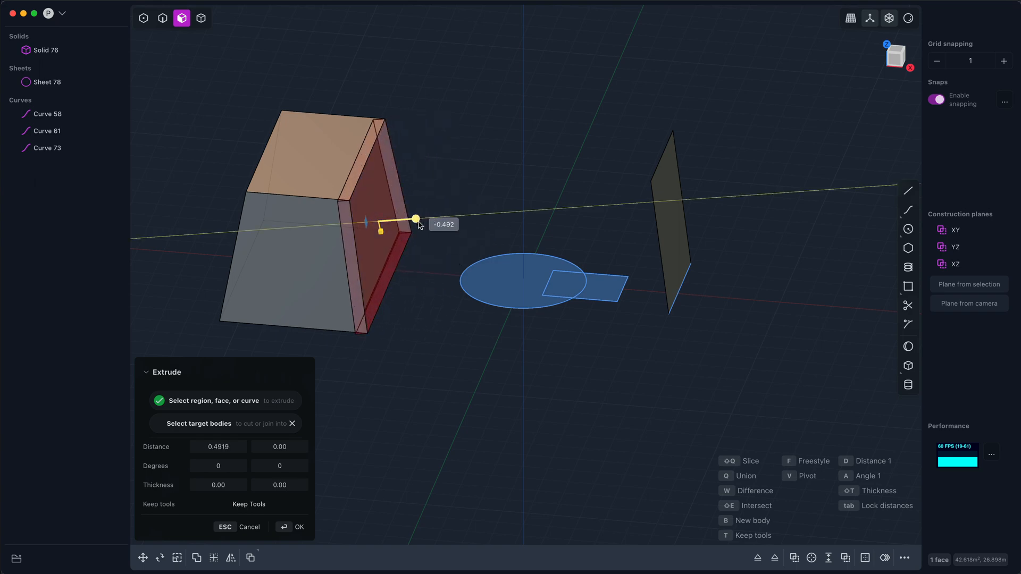
left_click_drag(416, 219, 487, 212)
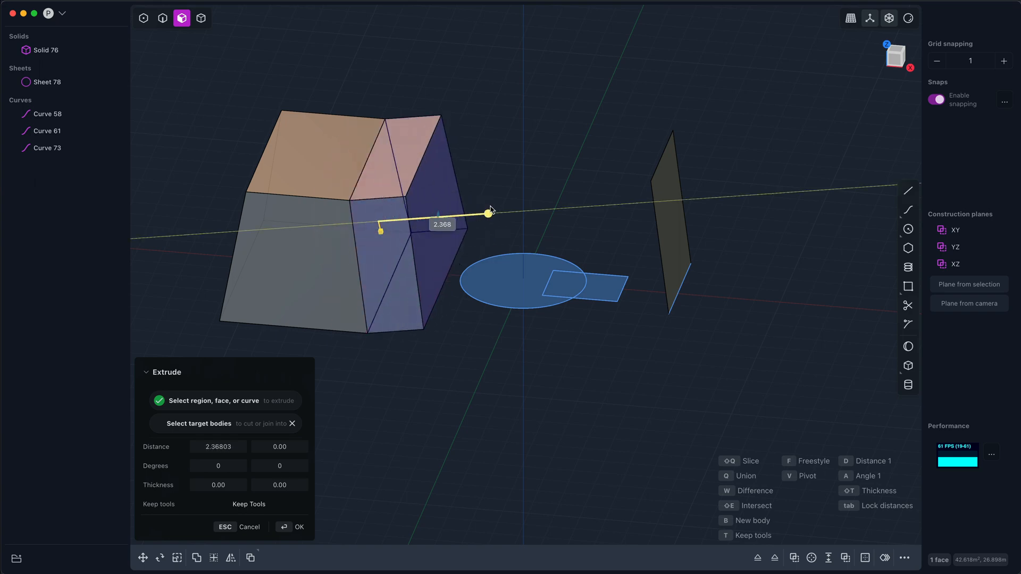
left_click_drag(488, 212, 501, 212)
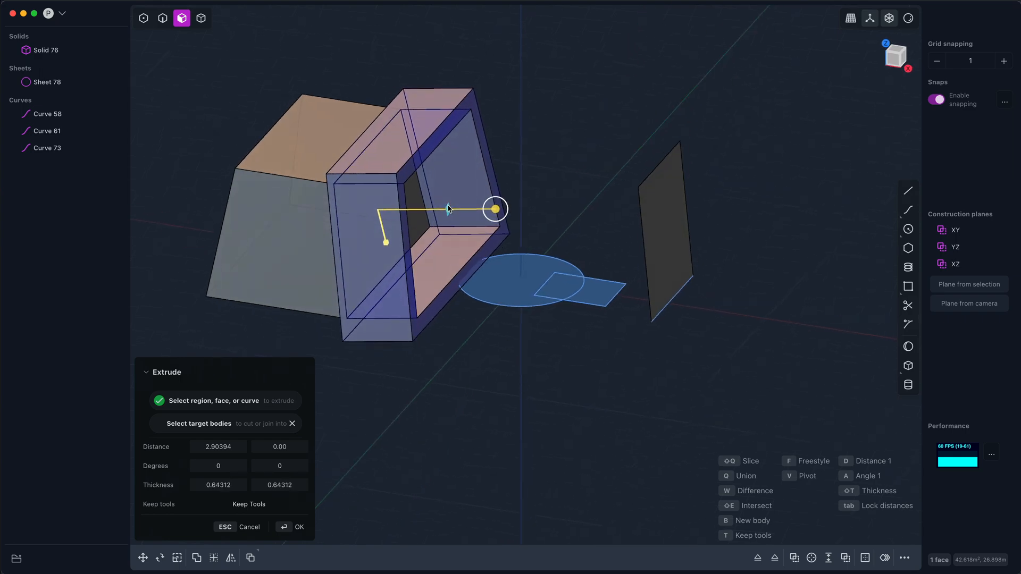
left_click_drag(495, 209, 496, 209)
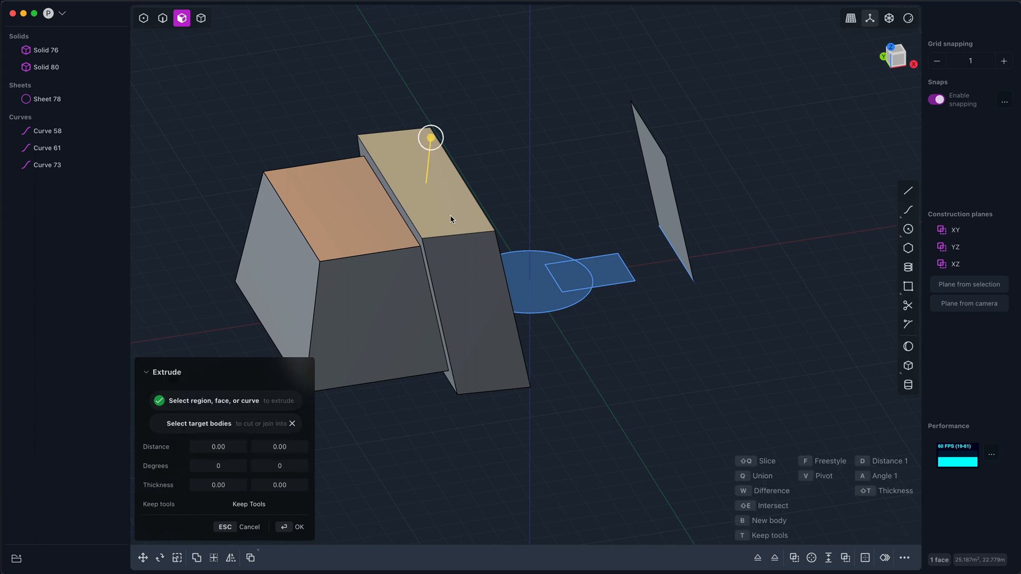
left_click_drag(430, 137, 437, 66)
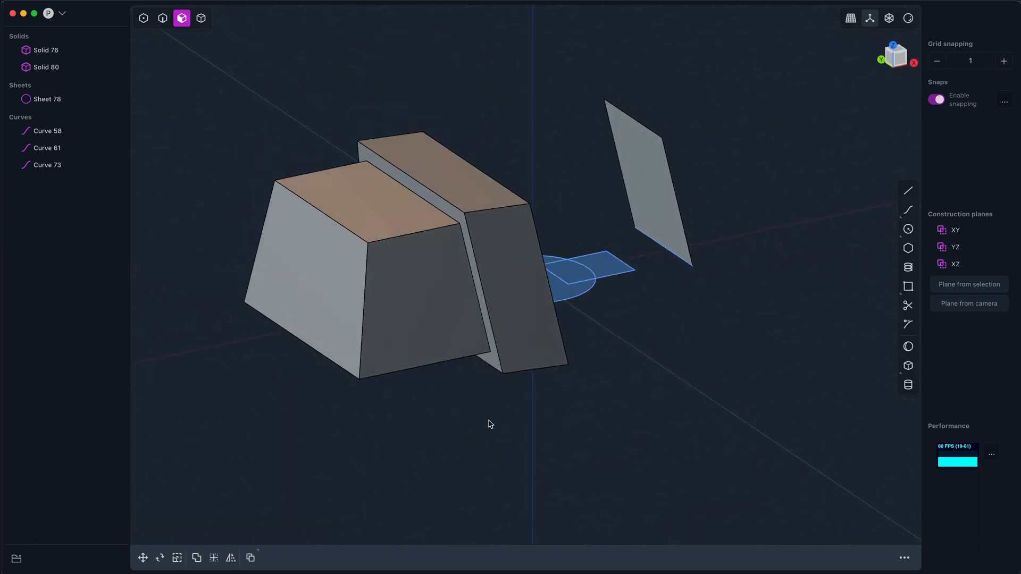
- Fillet the drafted block's top edge at radius about 1.67, then extrude the curved face about 2.49
left_click(162, 18)
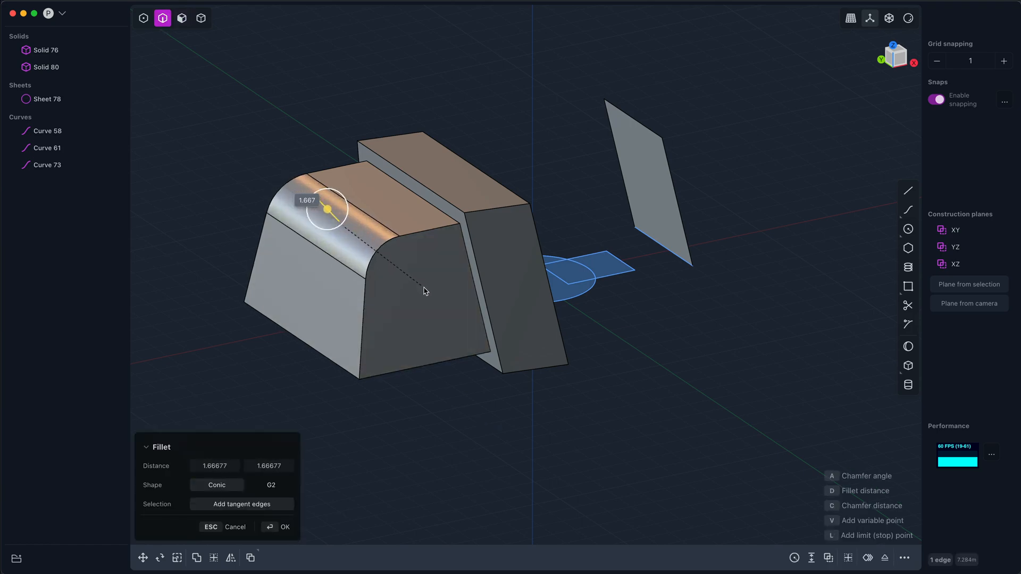
left_click_drag(327, 209, 335, 218)
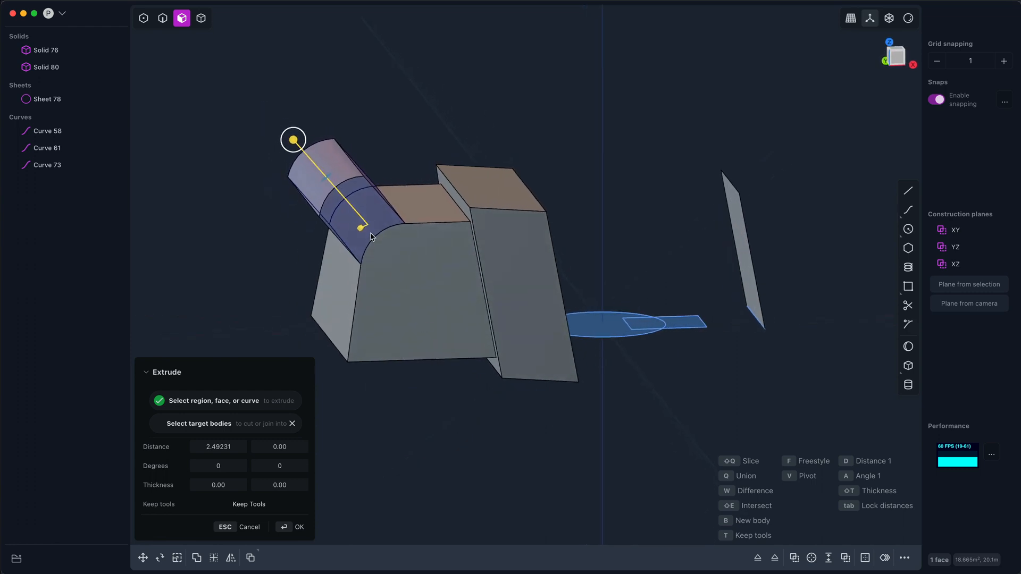
mouse_move(293, 153)
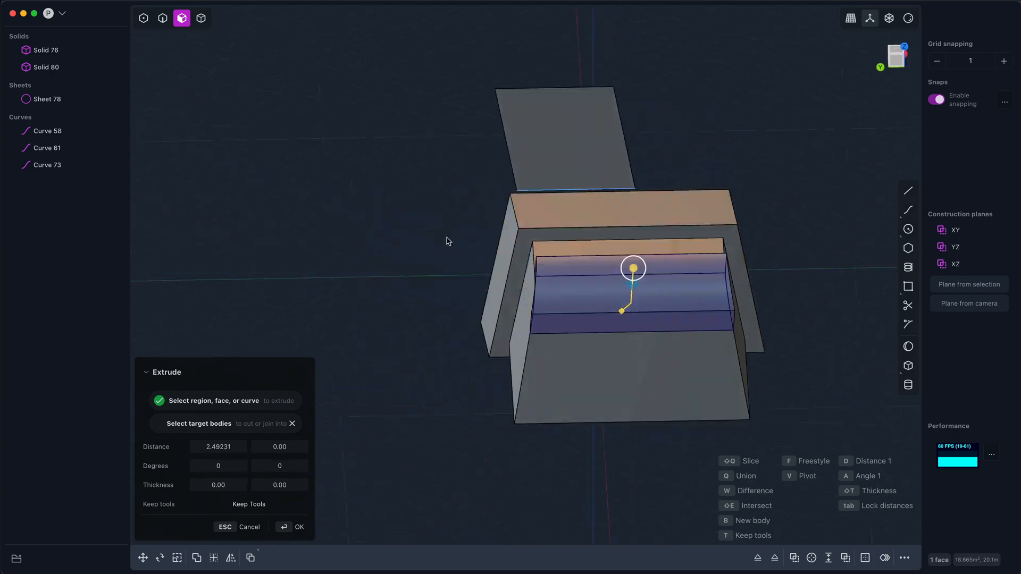
left_click_drag(447, 241, 648, 282)
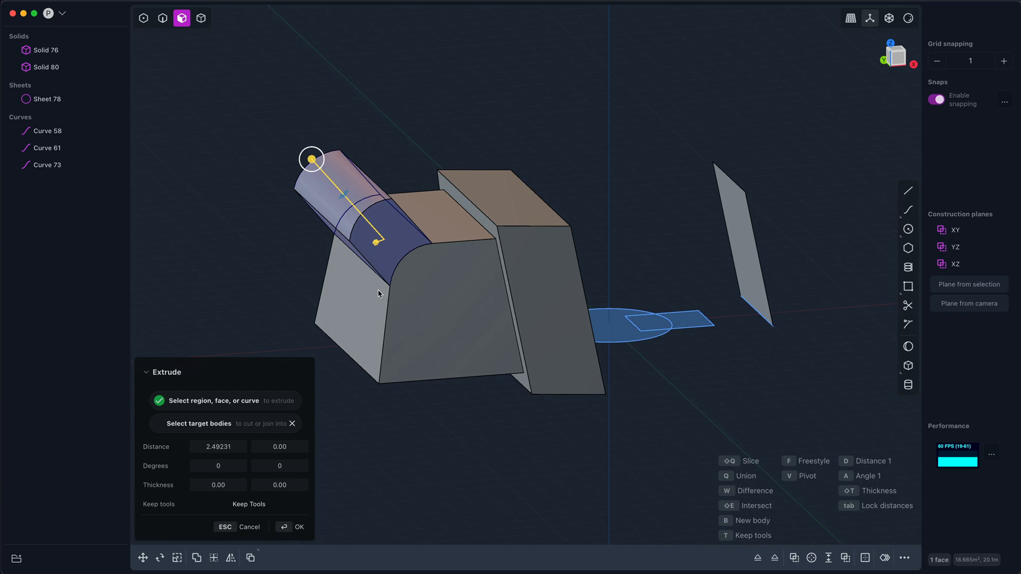
mouse_move(546, 406)
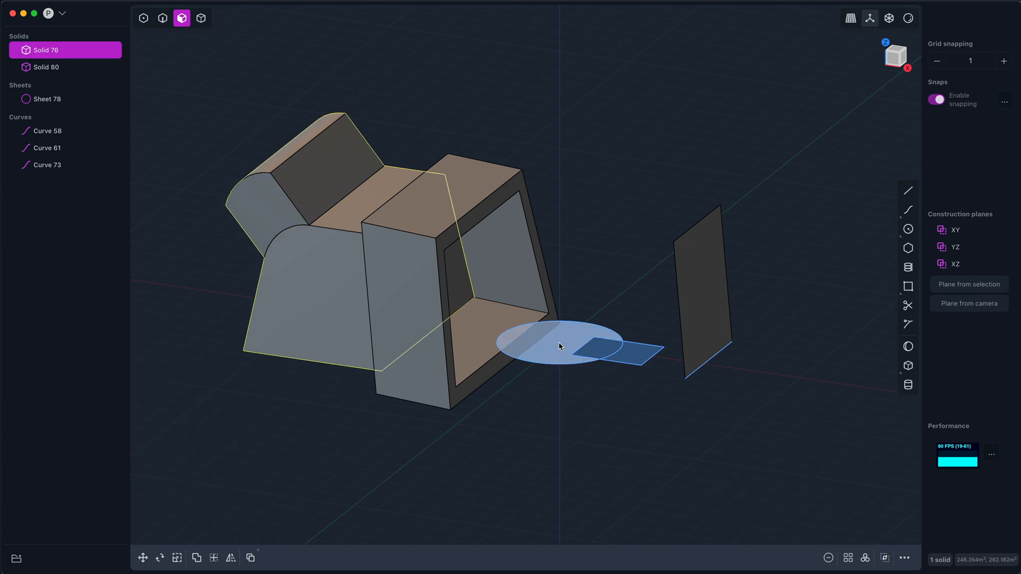
- Extrude the ground circle region upward into a cylinder about 3.14 tall
left_click(559, 346)
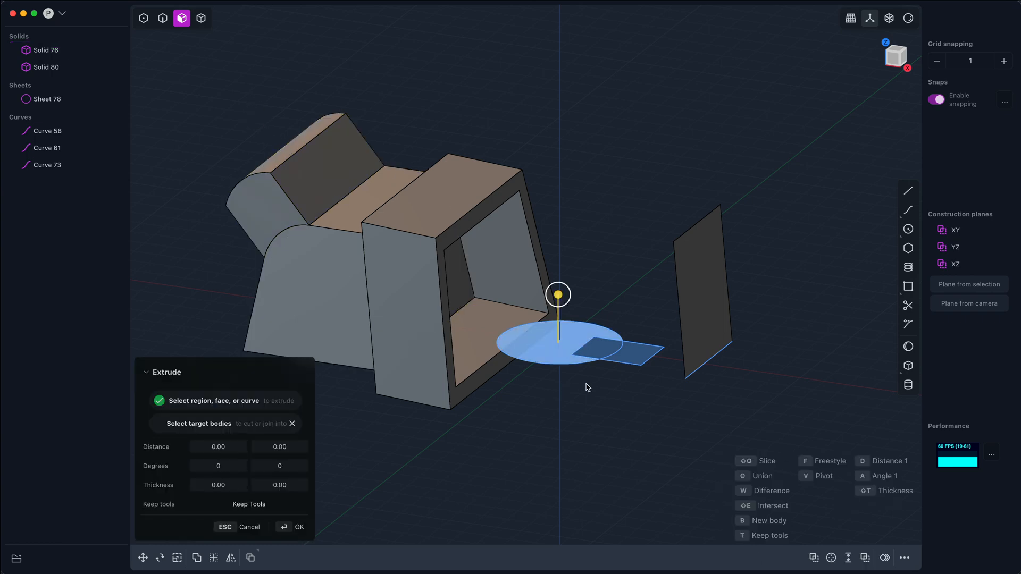
left_click_drag(557, 294, 559, 250)
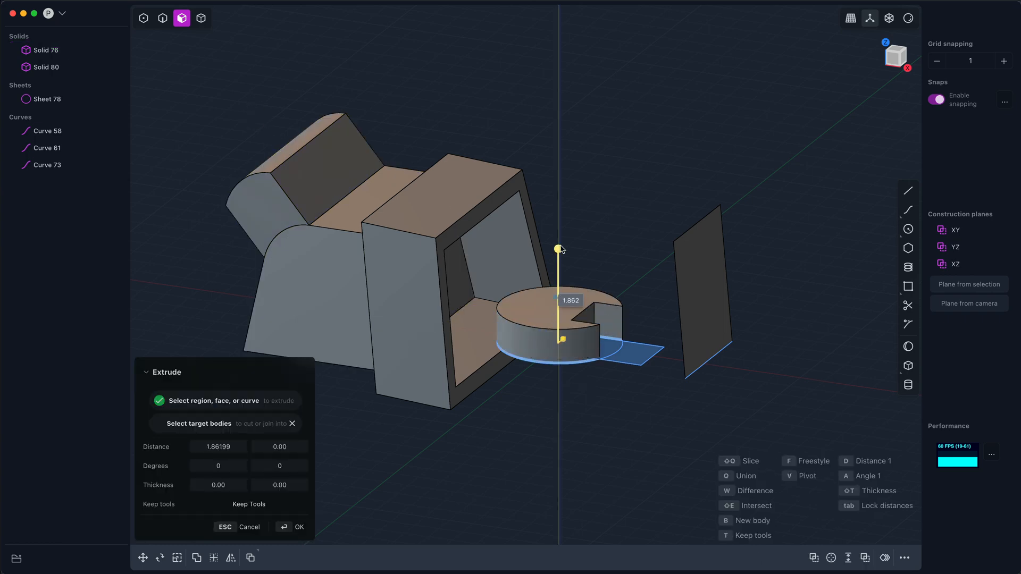
left_click_drag(559, 250, 558, 217)
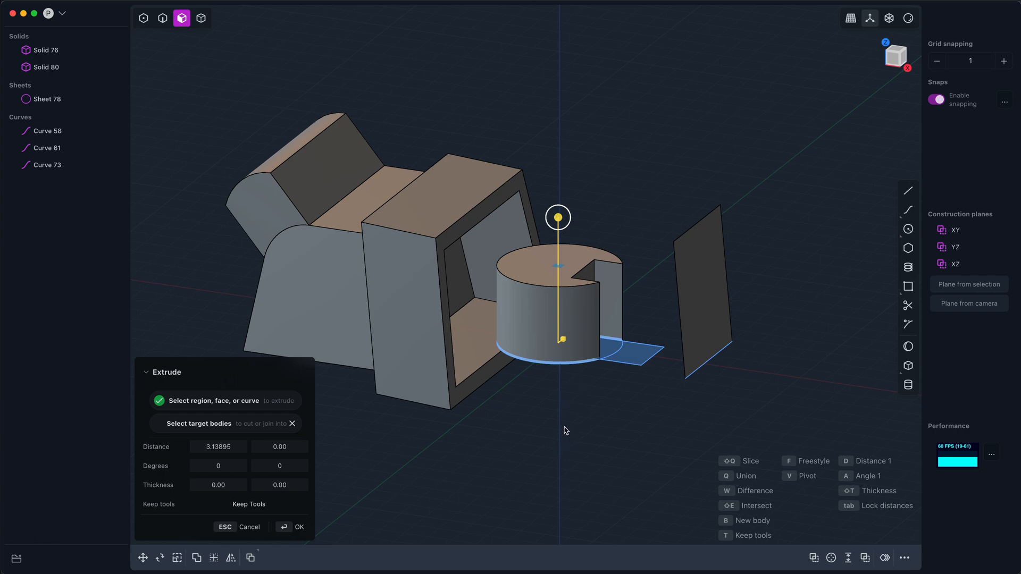
mouse_move(525, 438)
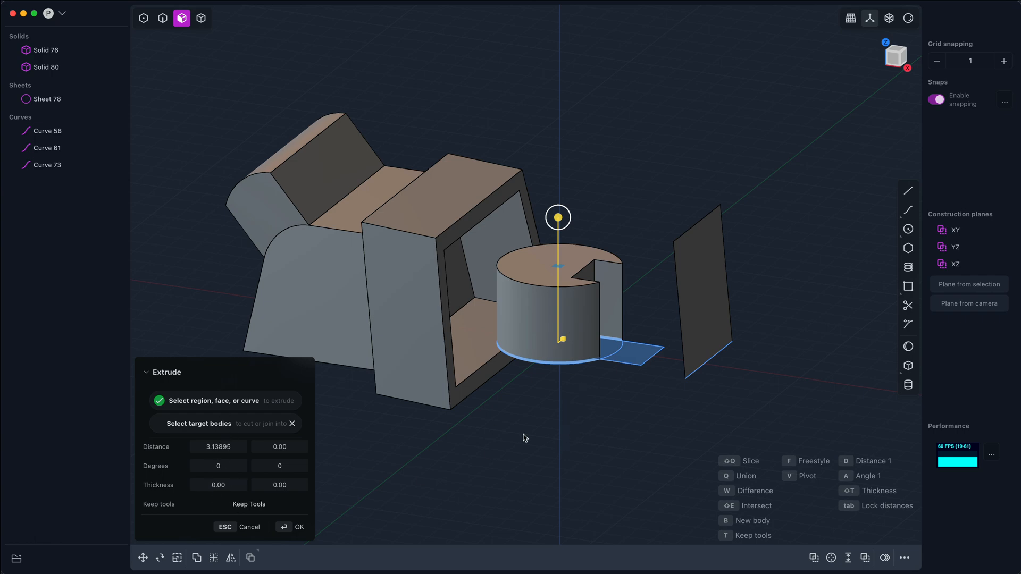
mouse_move(641, 419)
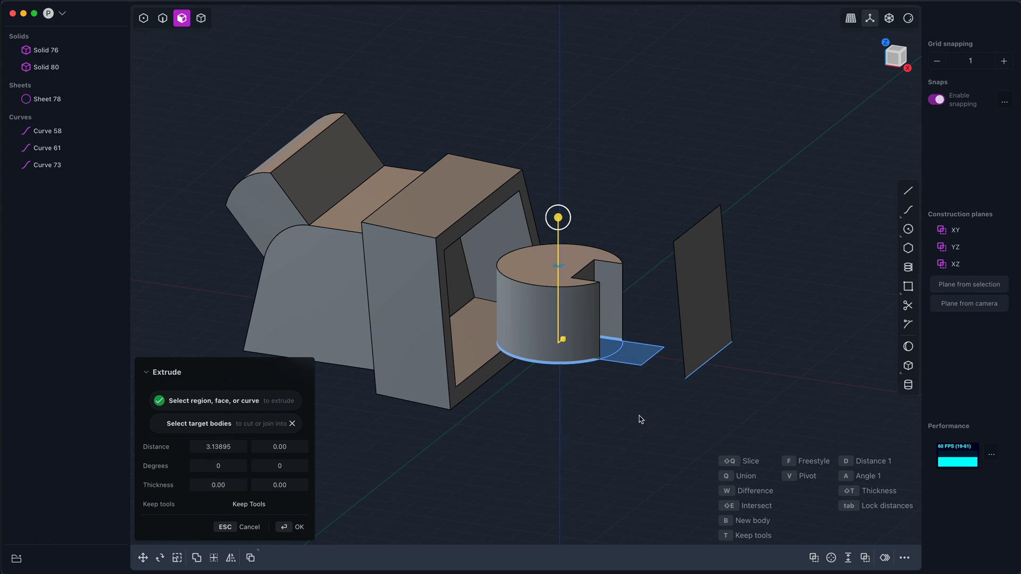
left_click_drag(557, 217, 558, 206)
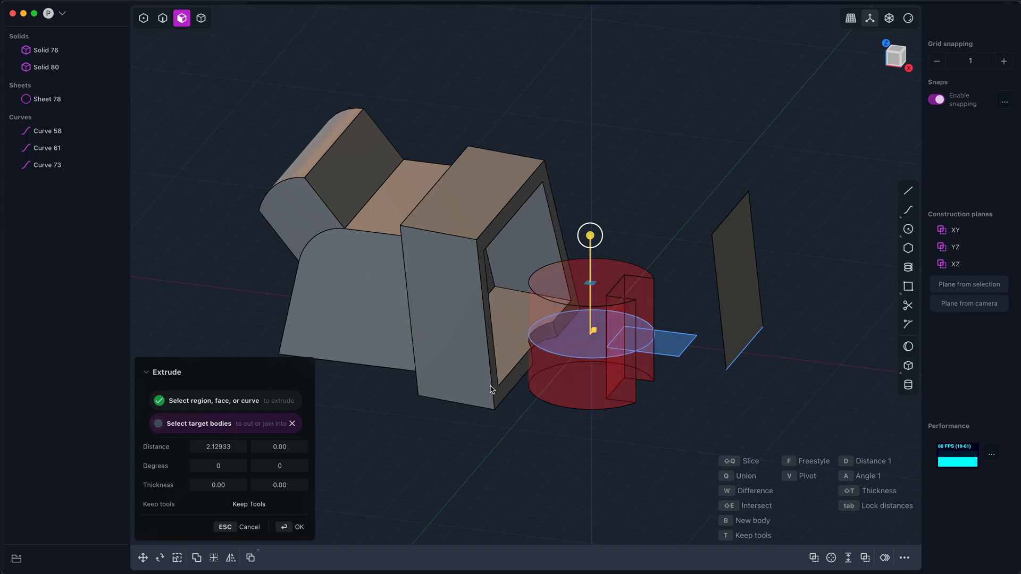
- Set the Difference cut depth to about 2.13, carving a rounded notch from the frame base
left_click_drag(589, 235, 589, 221)
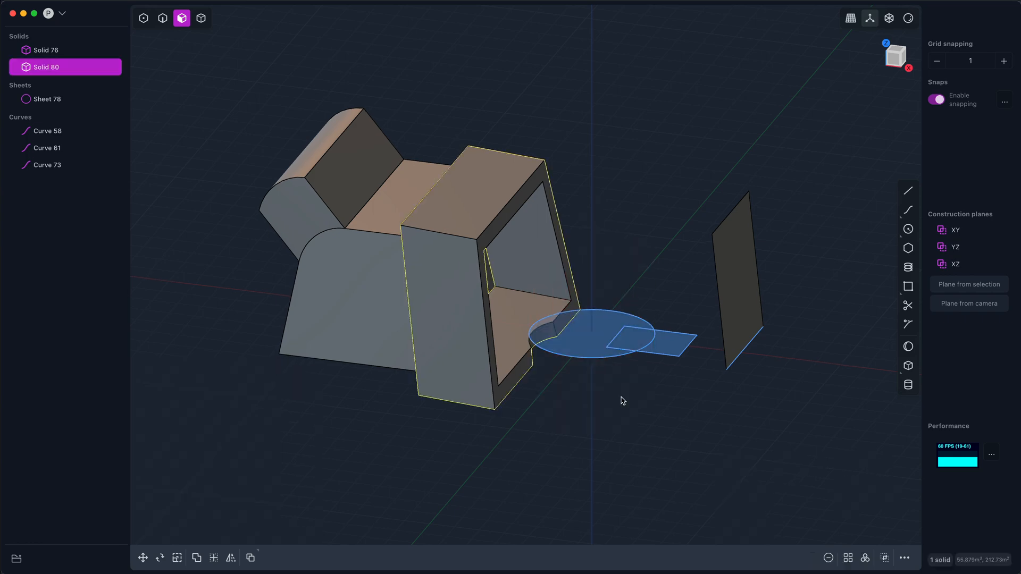
left_click_drag(622, 400, 573, 431)
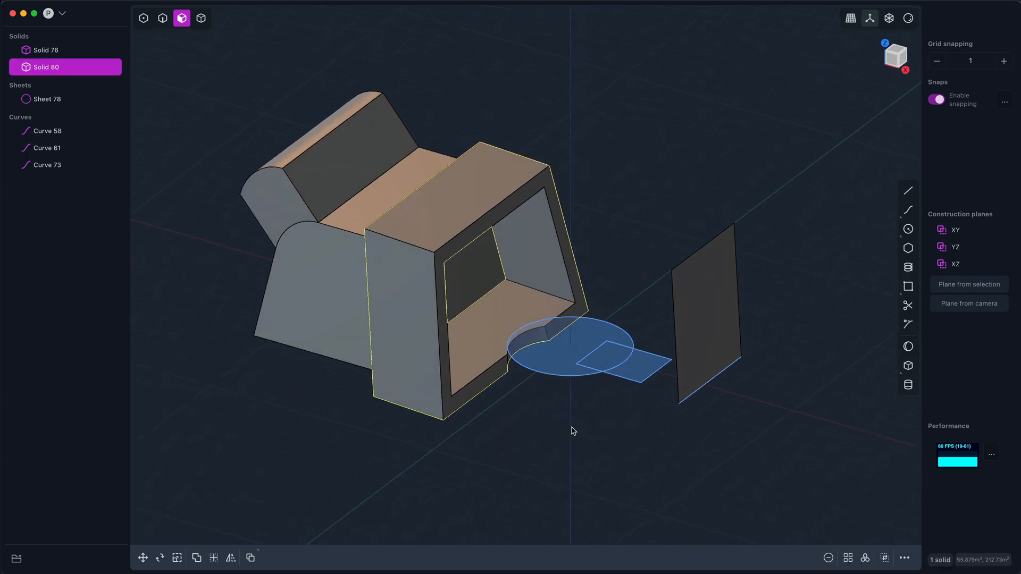